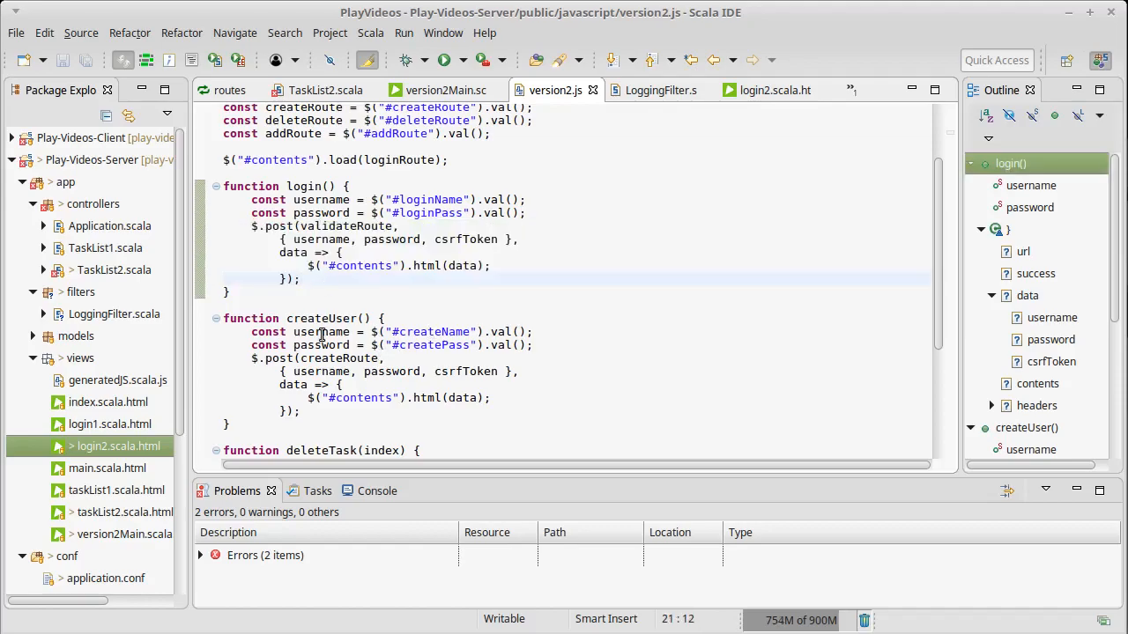
# Scroll TaskList2.scala to validate and createUser, which store username and csrfToken in the session.
pyautogui.scroll(-3)
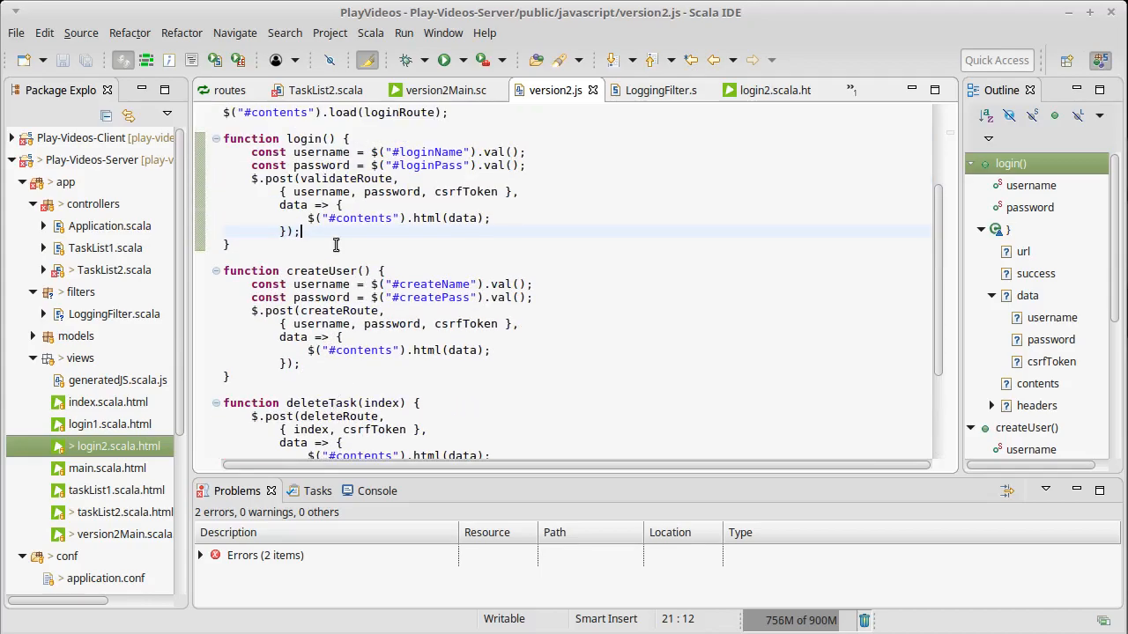
pyautogui.scroll(-3)
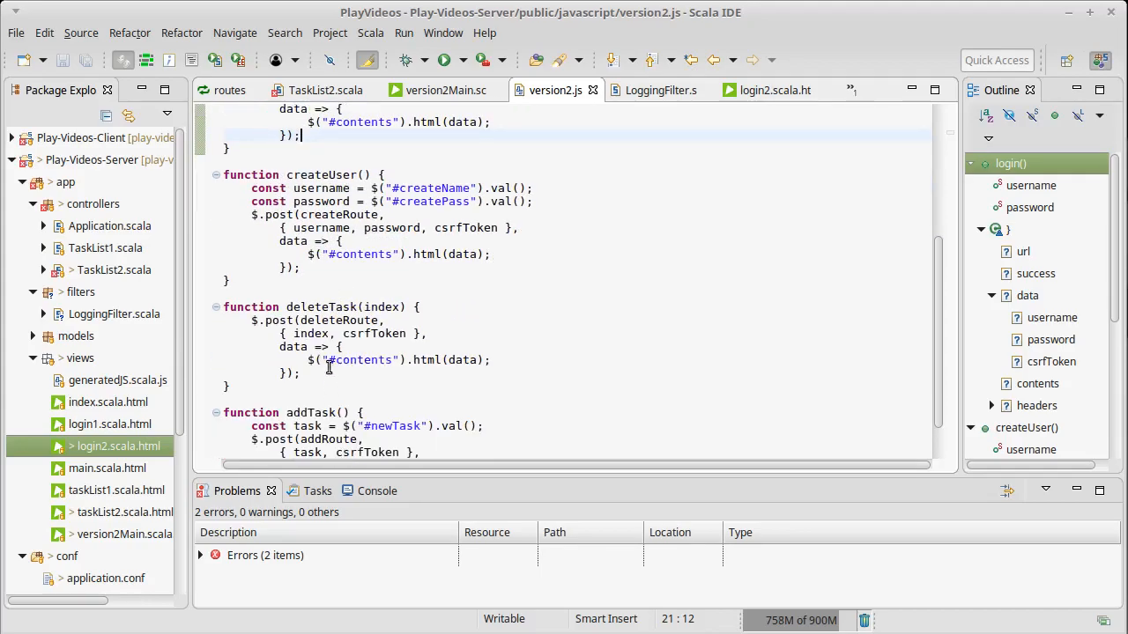
pyautogui.scroll(-3)
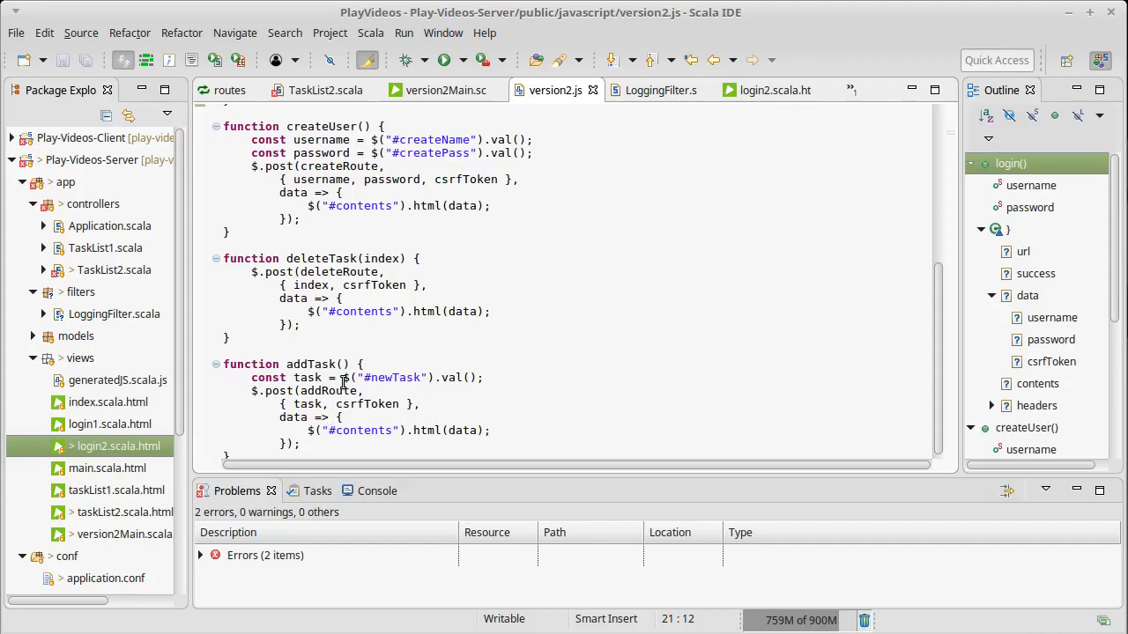
pyautogui.moveTo(452, 319)
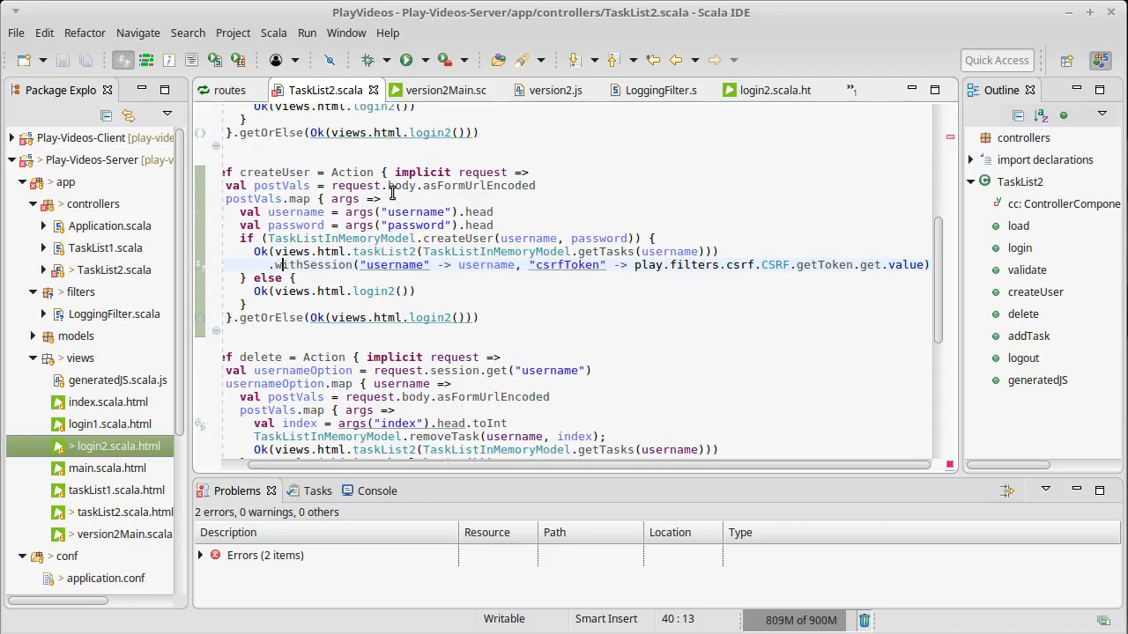
pyautogui.moveTo(411, 322)
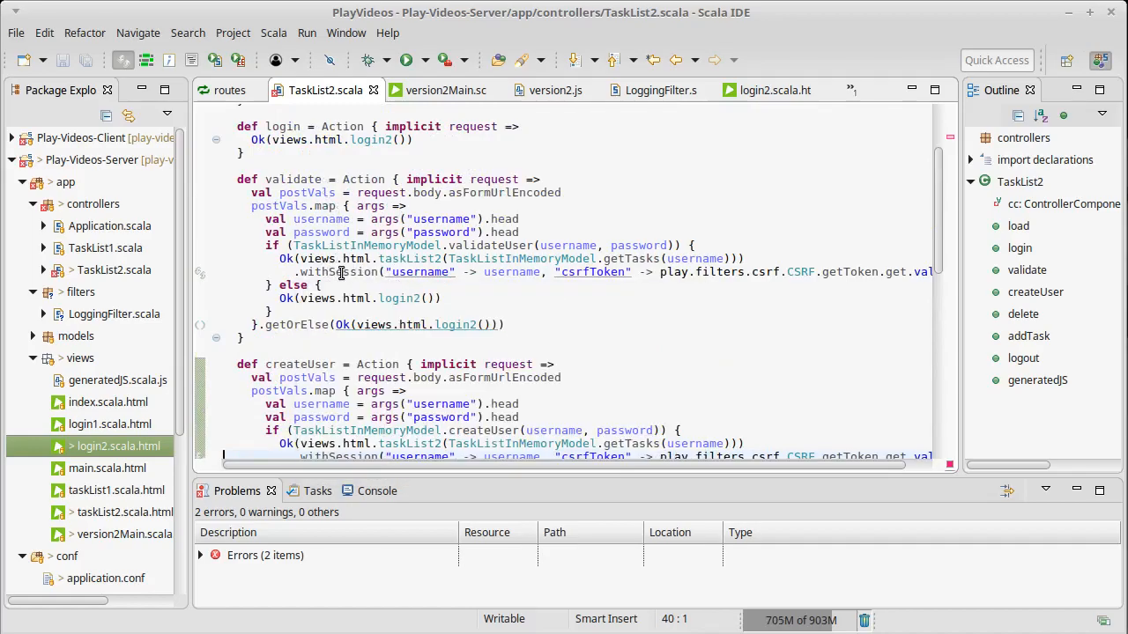
pyautogui.scroll(-3)
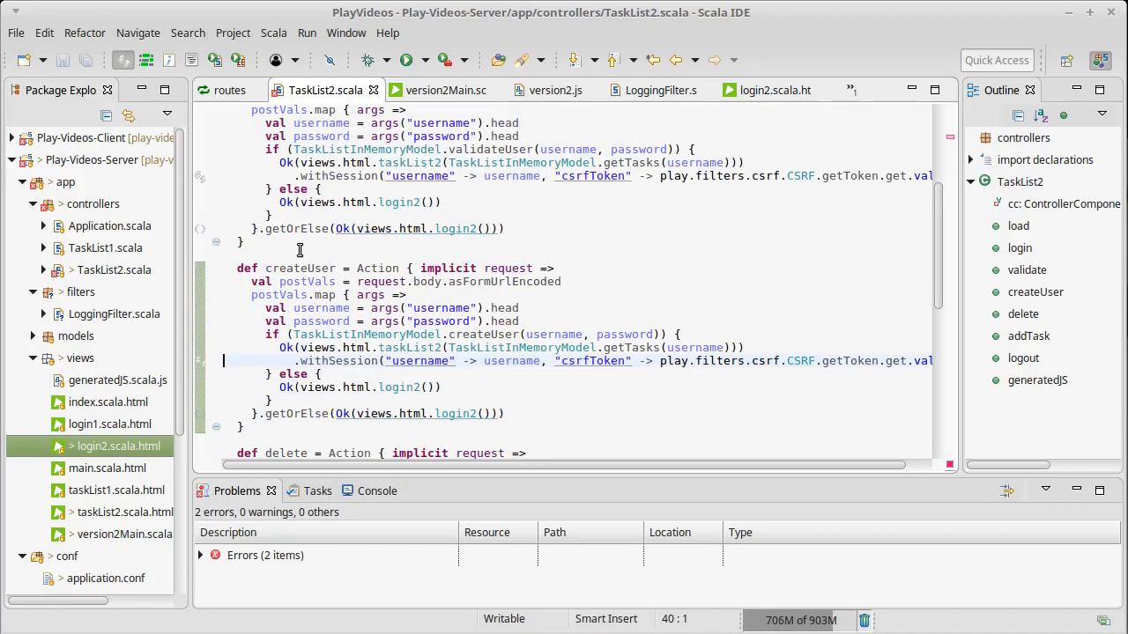
pyautogui.moveTo(559, 175)
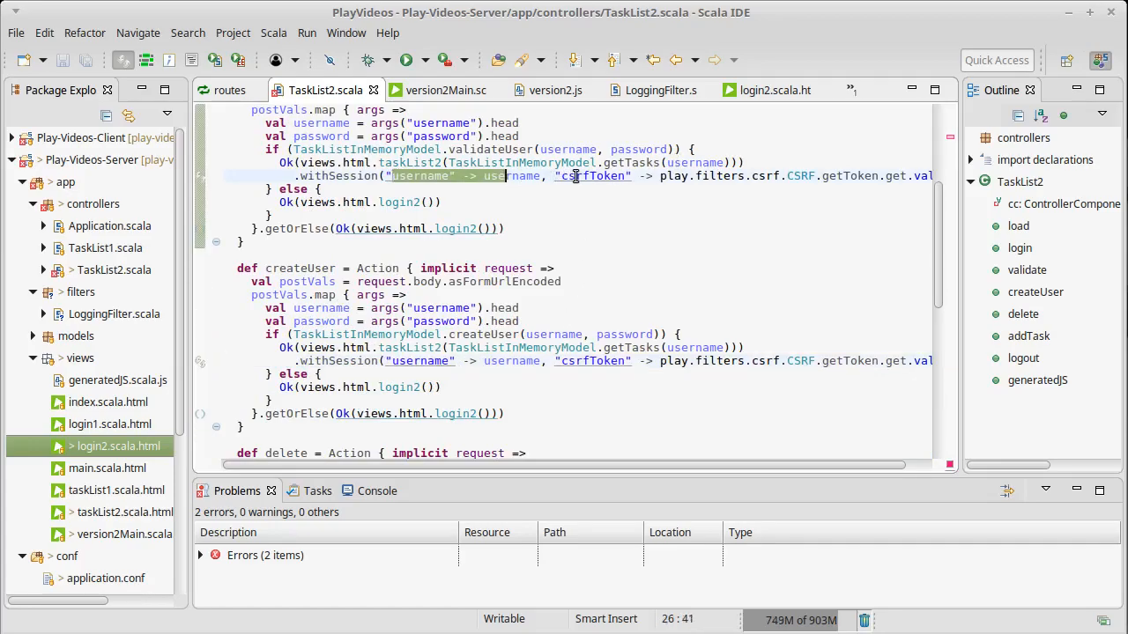
pyautogui.click(763, 176)
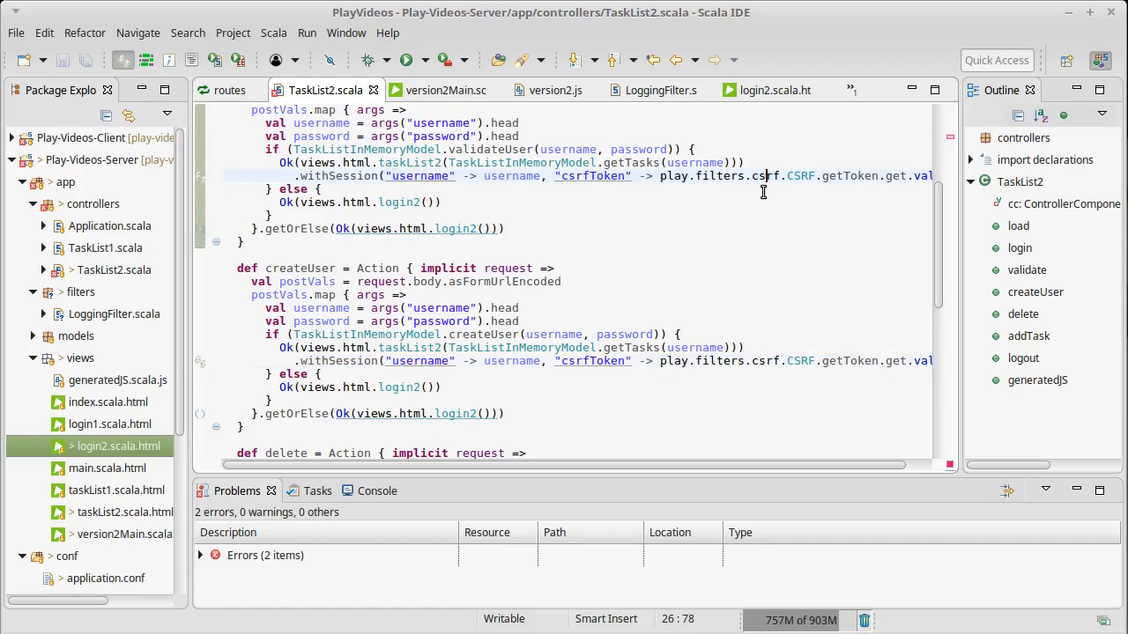
pyautogui.moveTo(701, 175)
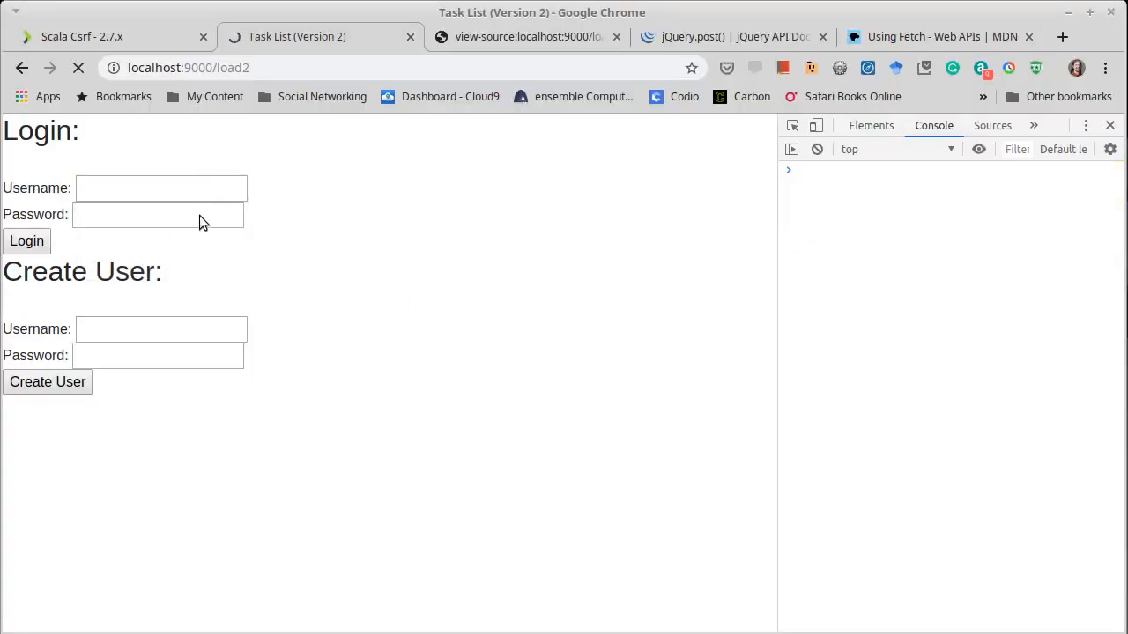
# Log in as Mark on load2, then reload and see the login form return.
pyautogui.write('Mark')
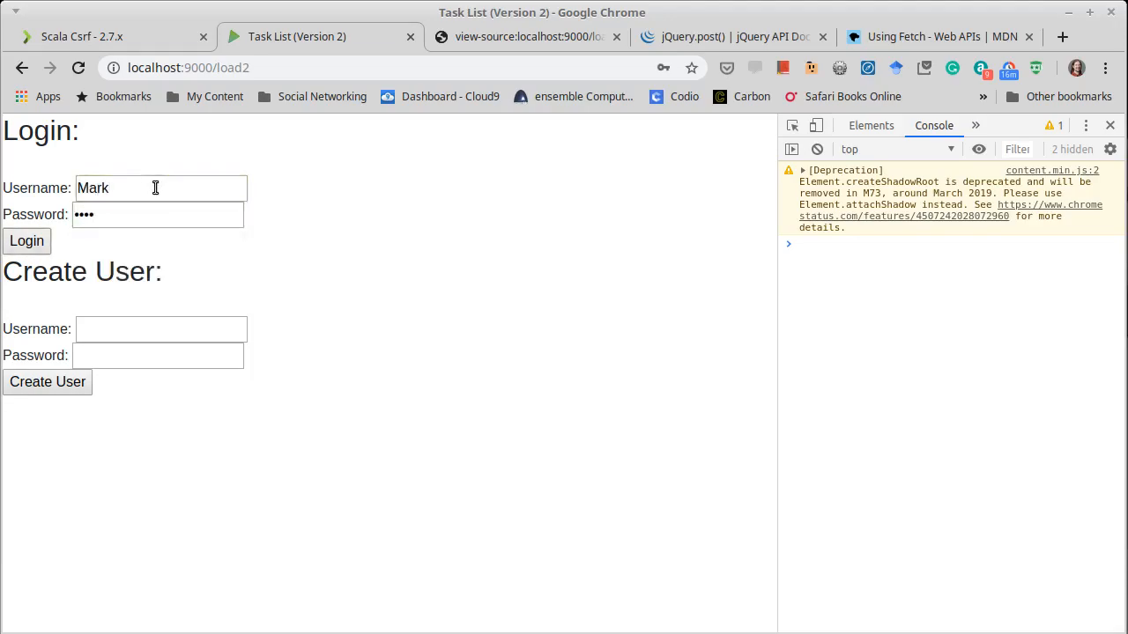
pyautogui.click(26, 241)
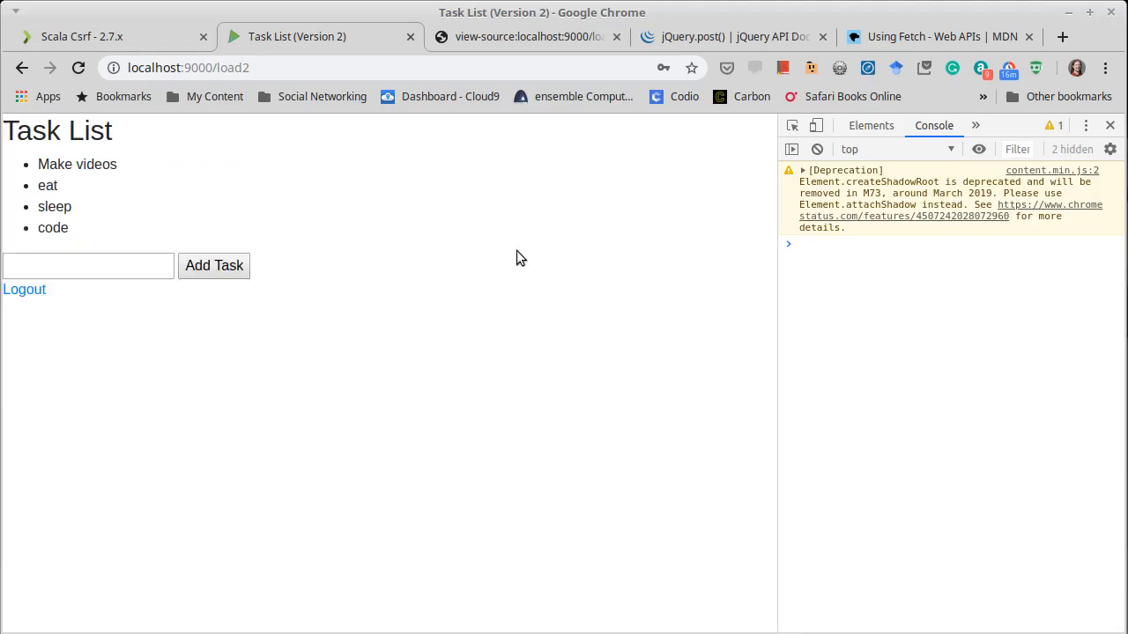
pyautogui.click(25, 290)
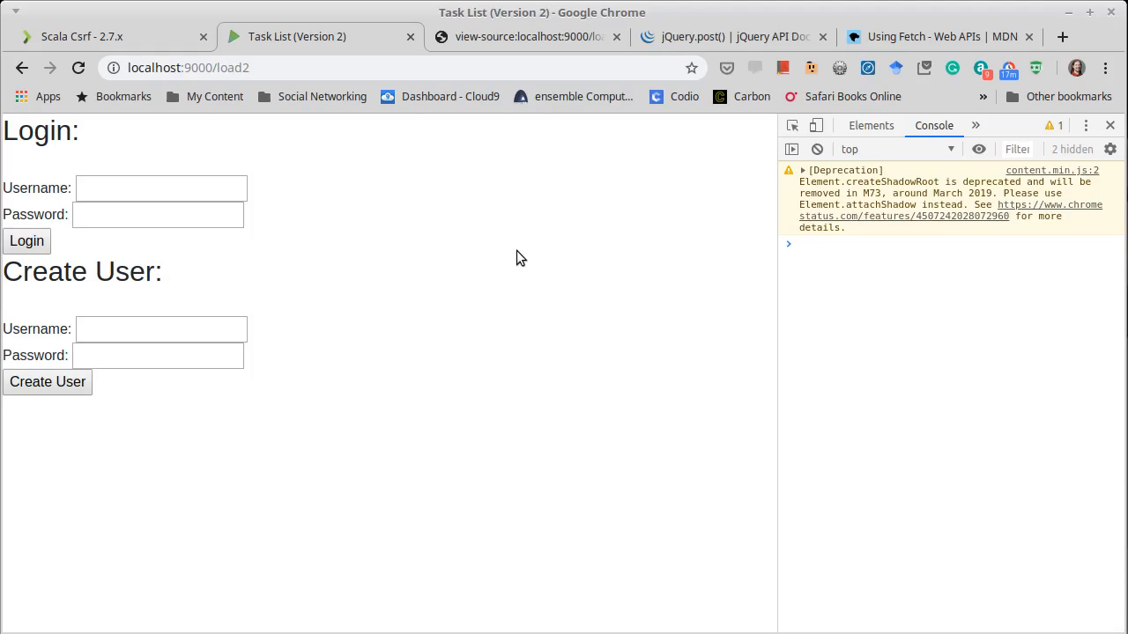
pyautogui.moveTo(274, 223)
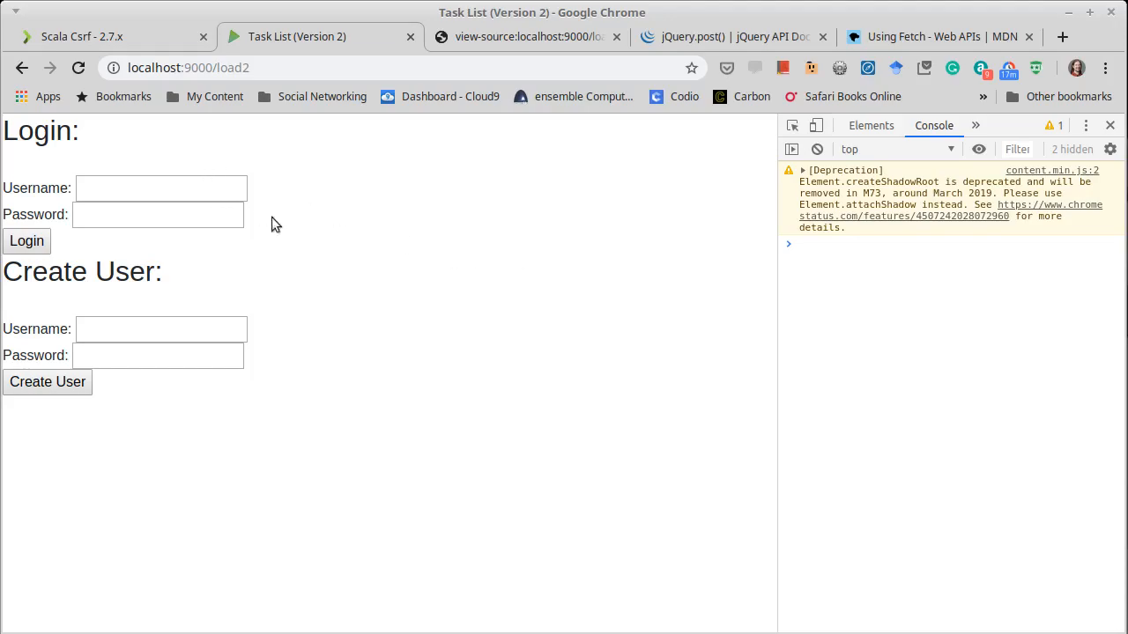
pyautogui.moveTo(525, 253)
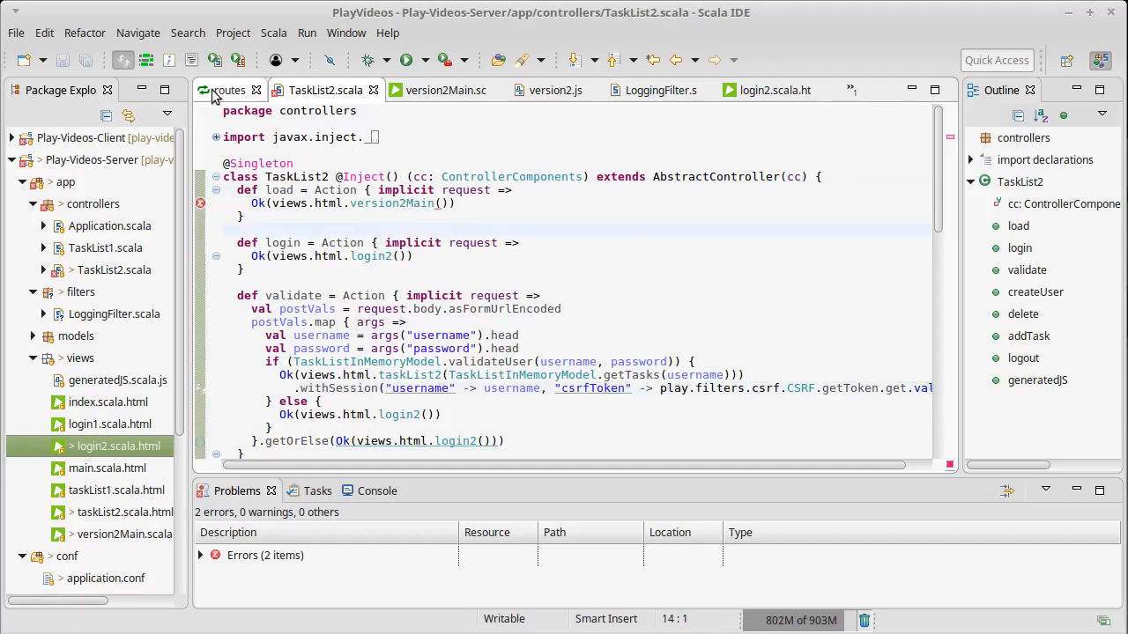
# Inspect the GET /load2 route, then return to load's version2Main call in TaskList2.
pyautogui.click(231, 90)
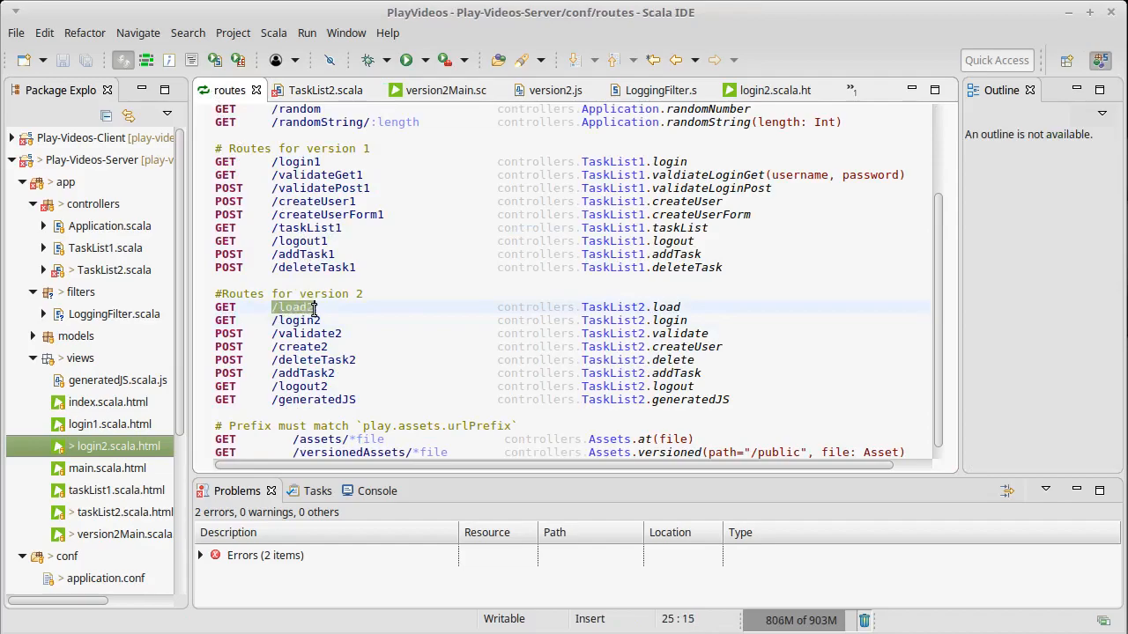
pyautogui.write('2')
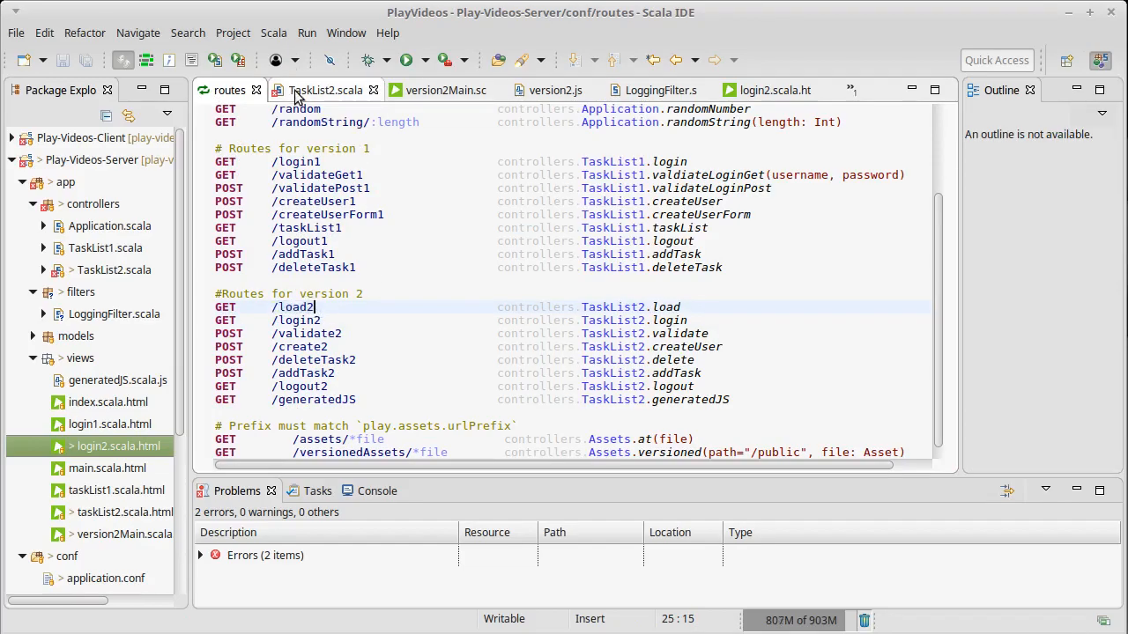
pyautogui.click(325, 90)
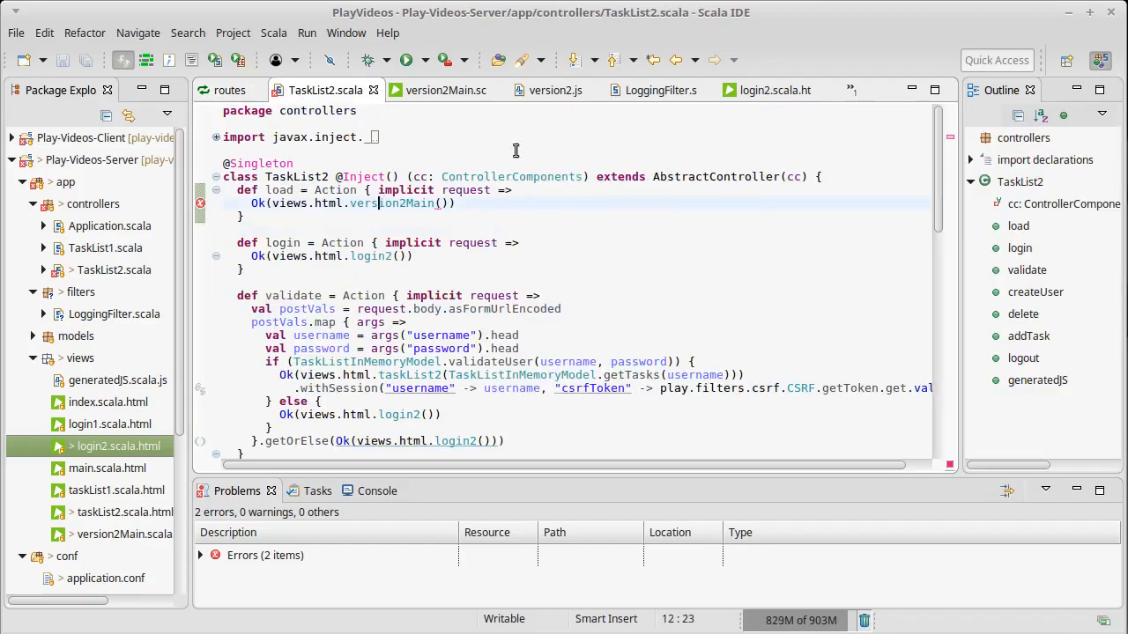
pyautogui.click(441, 90)
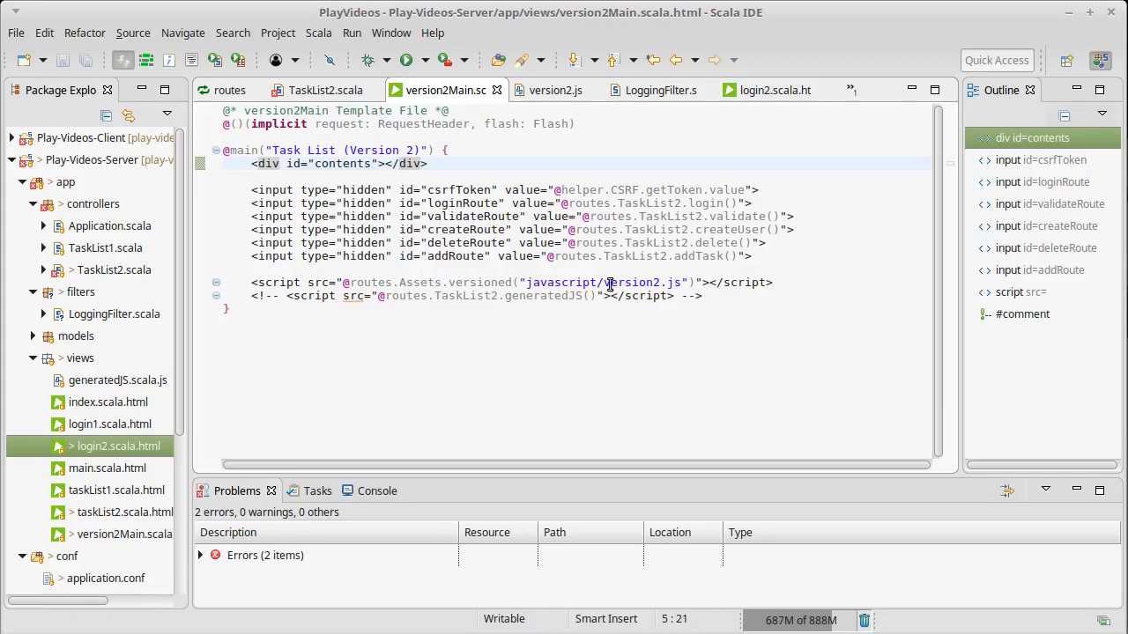
pyautogui.moveTo(613, 256)
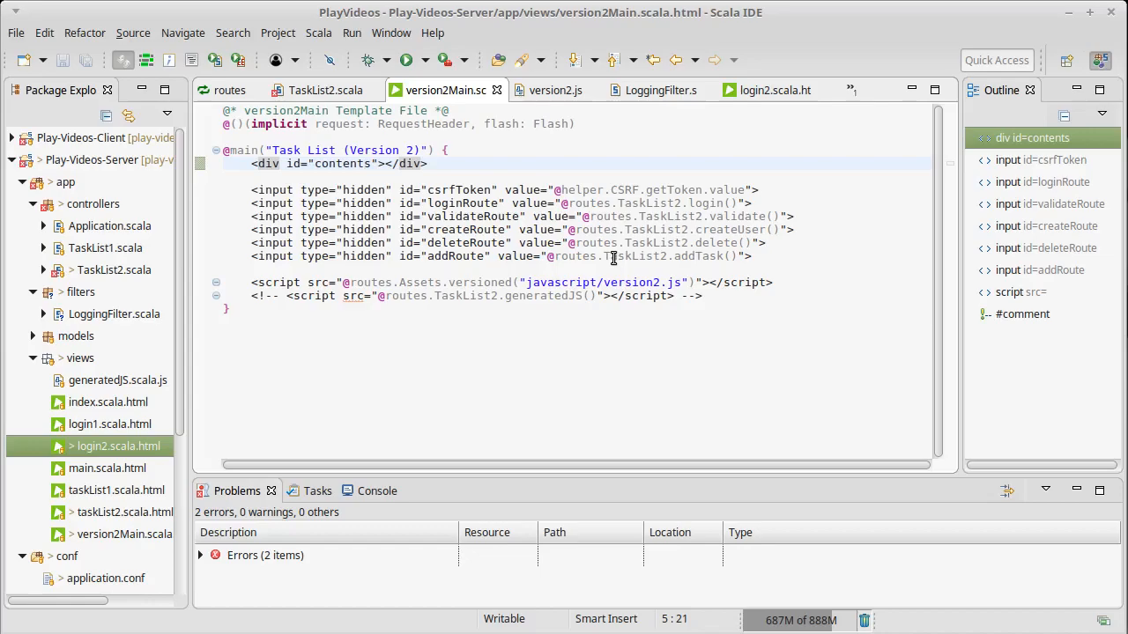
# Inspect version2.js's loginRoute constant and the call loading it into contents.
pyautogui.click(553, 89)
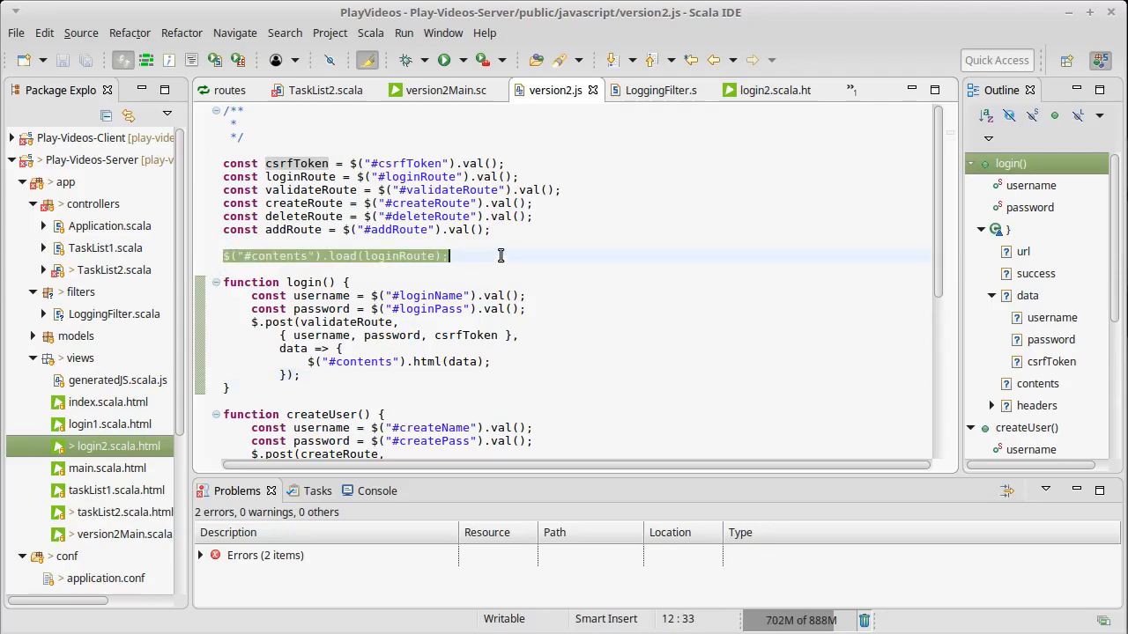
pyautogui.click(379, 177)
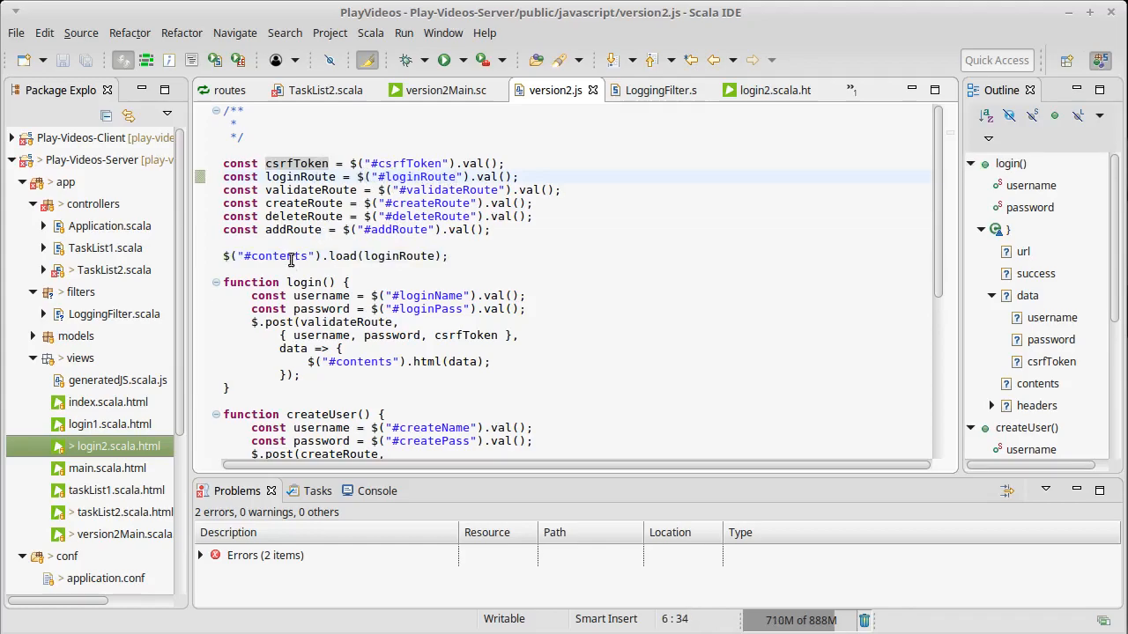
pyautogui.click(357, 256)
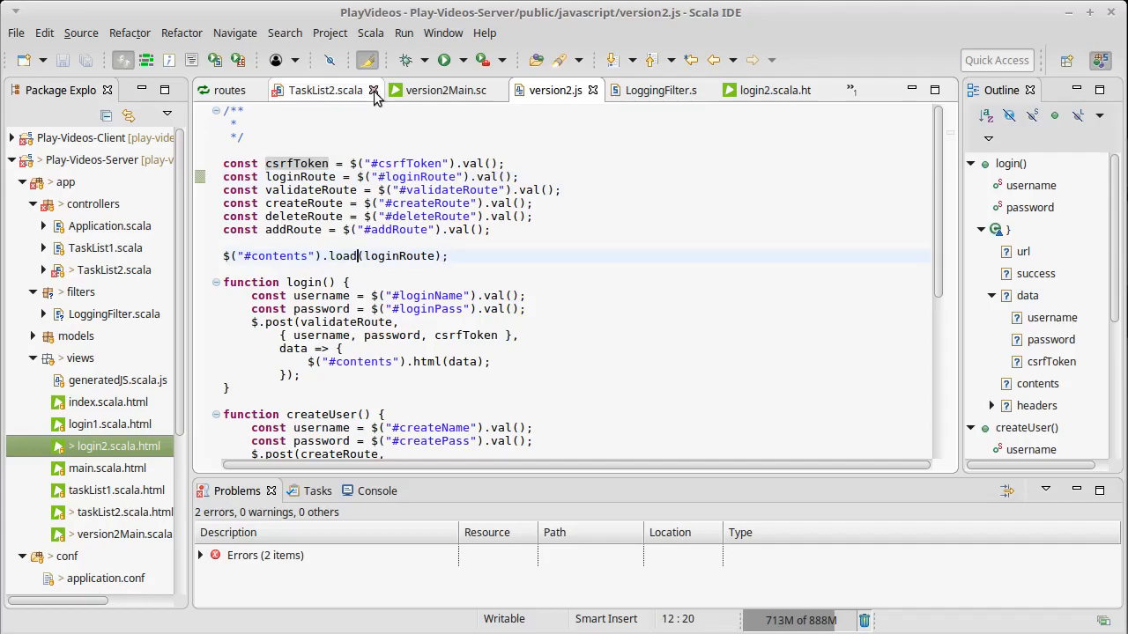
# Compare the TaskList2 controller and login2 template, ending on the version2Main template.
pyautogui.click(440, 90)
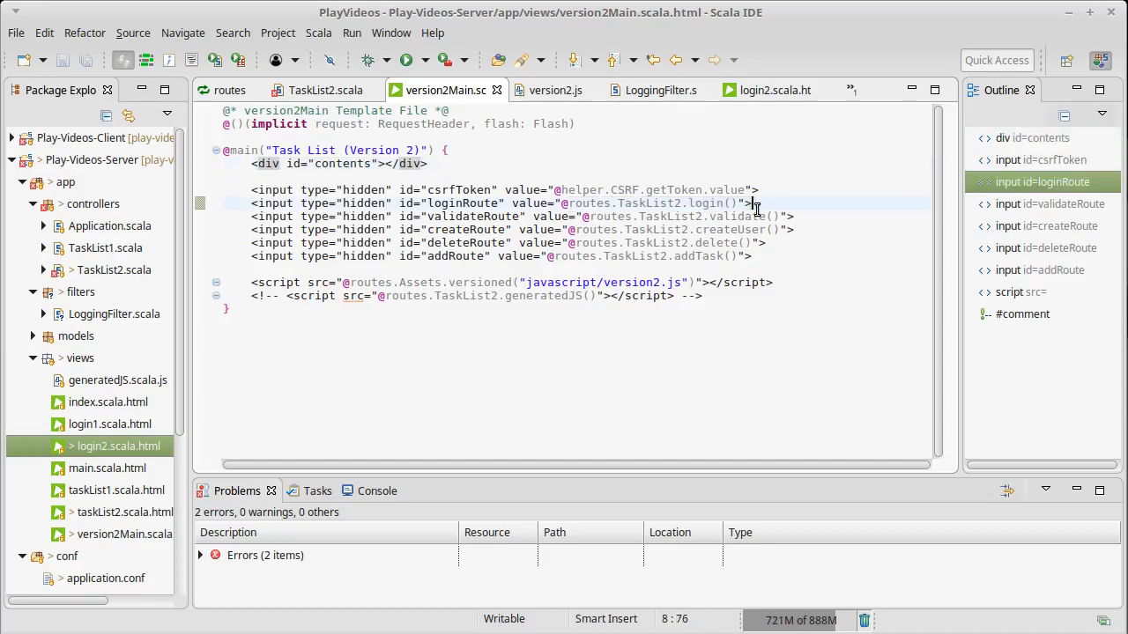
pyautogui.click(321, 90)
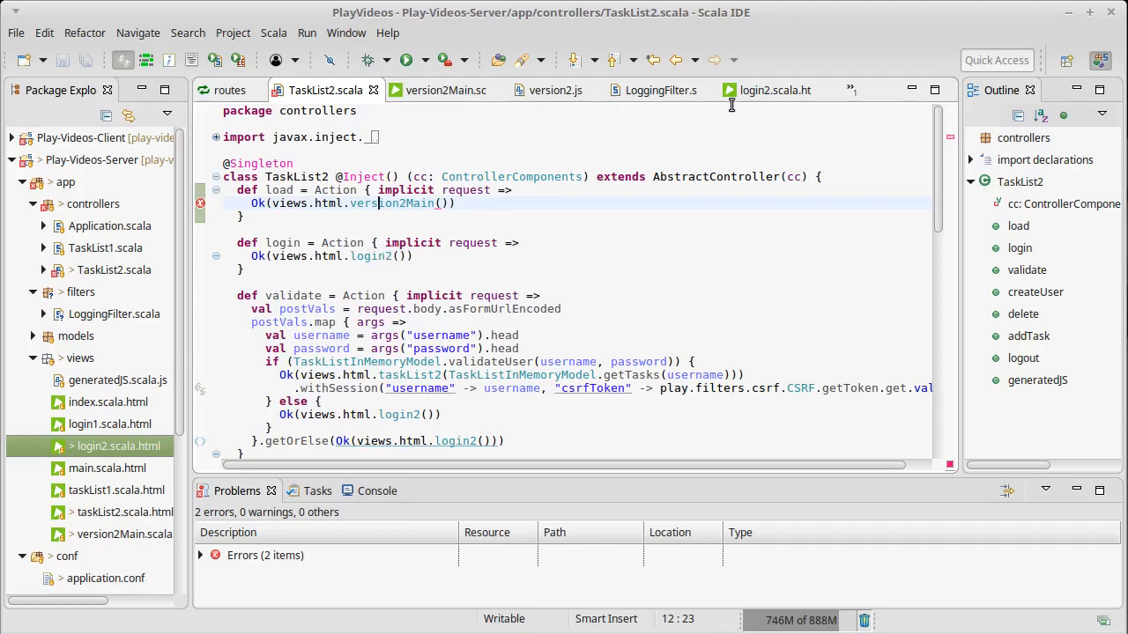
pyautogui.click(776, 90)
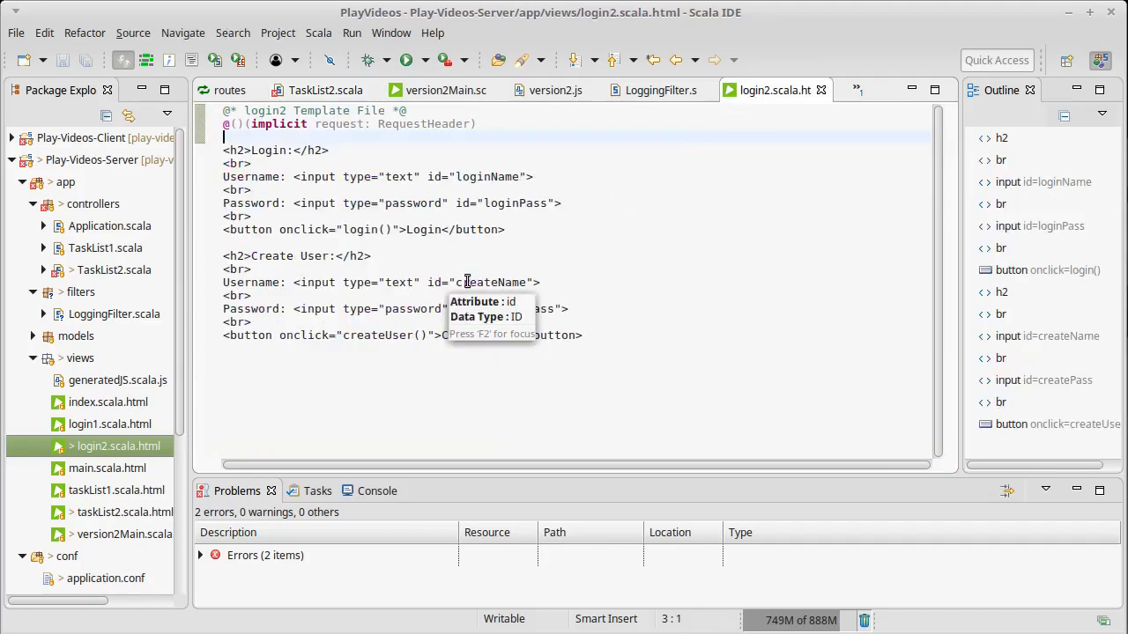
pyautogui.click(550, 90)
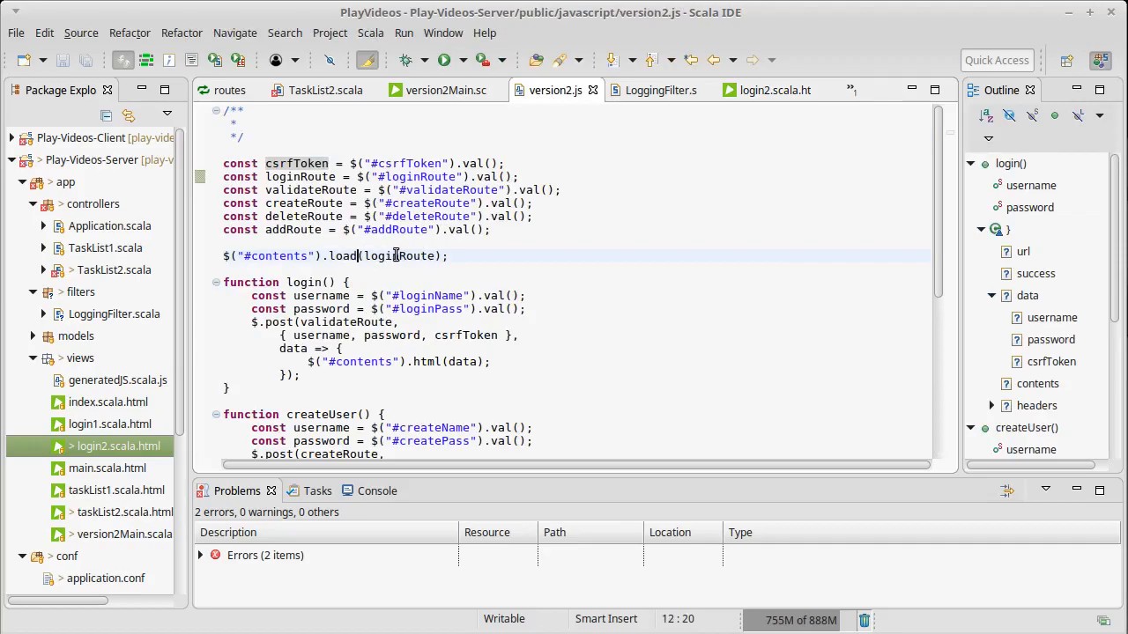
pyautogui.click(432, 90)
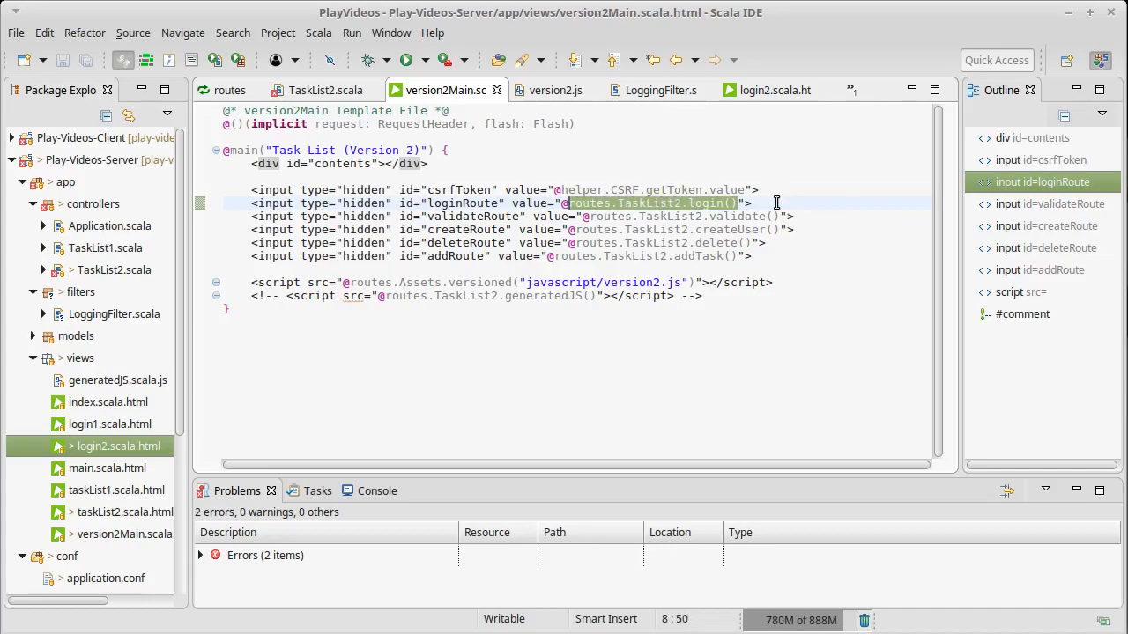
pyautogui.write('startRoute')
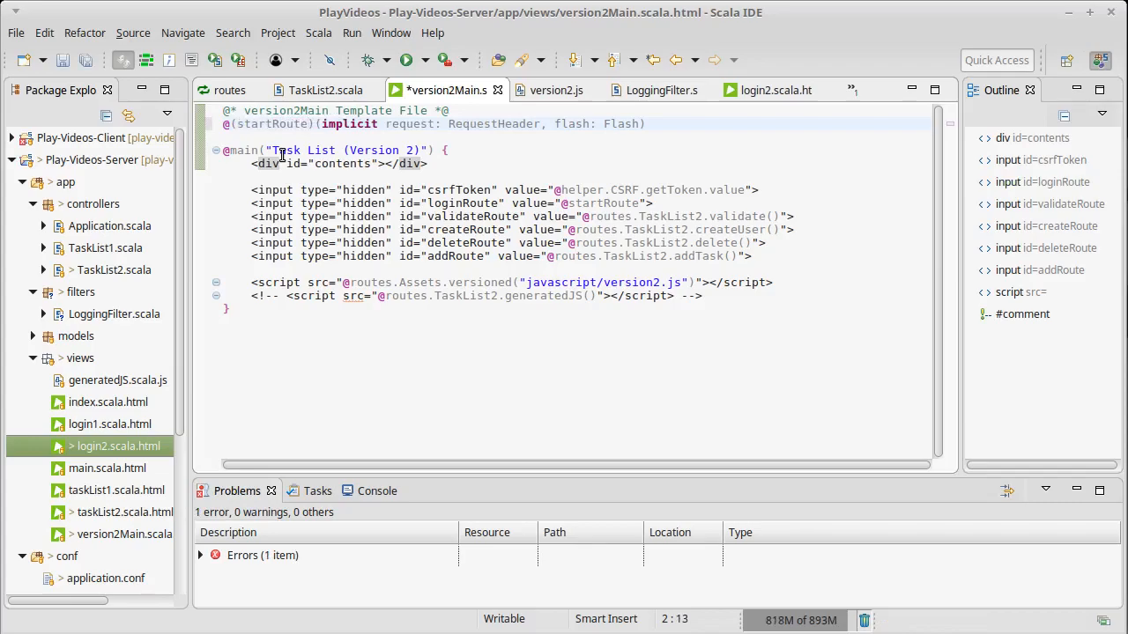
pyautogui.write(': String')
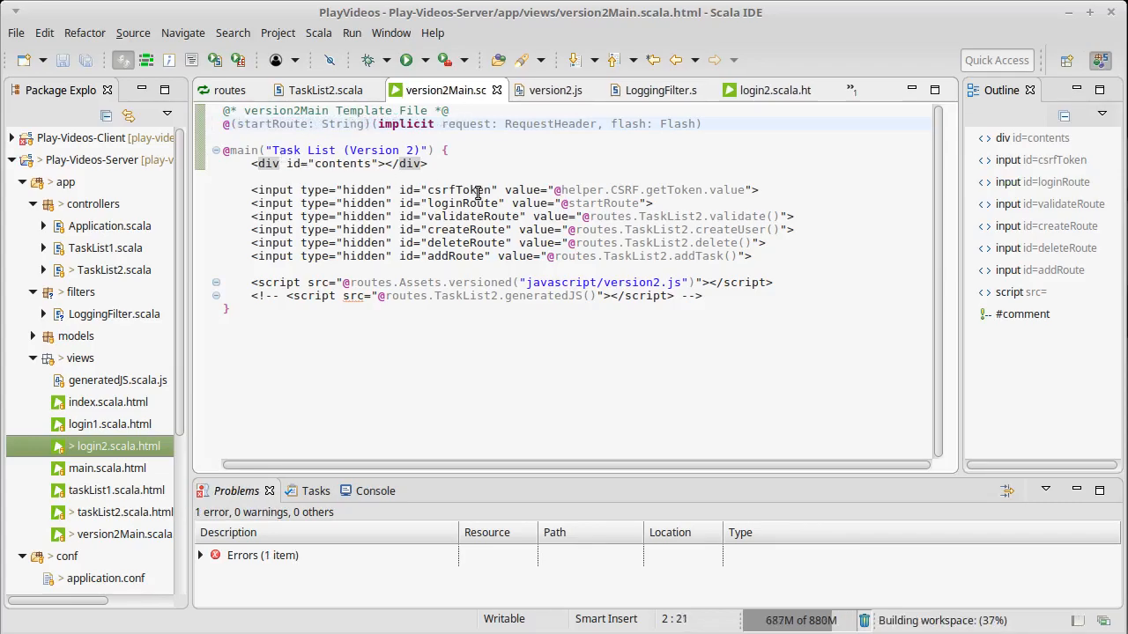
pyautogui.moveTo(541, 216)
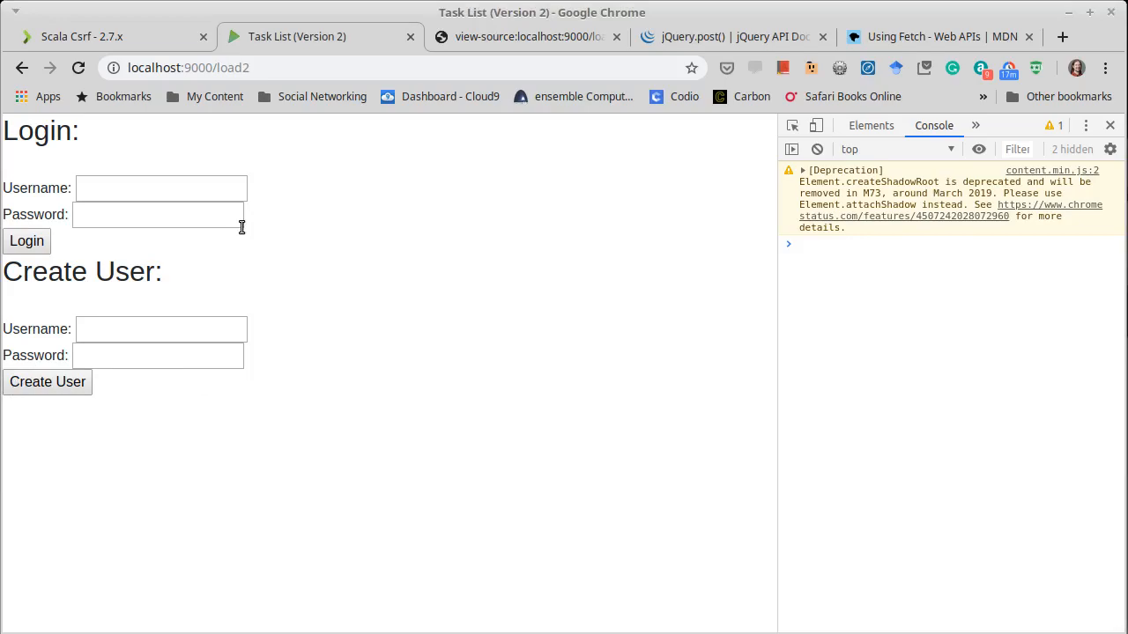
pyautogui.moveTo(329, 255)
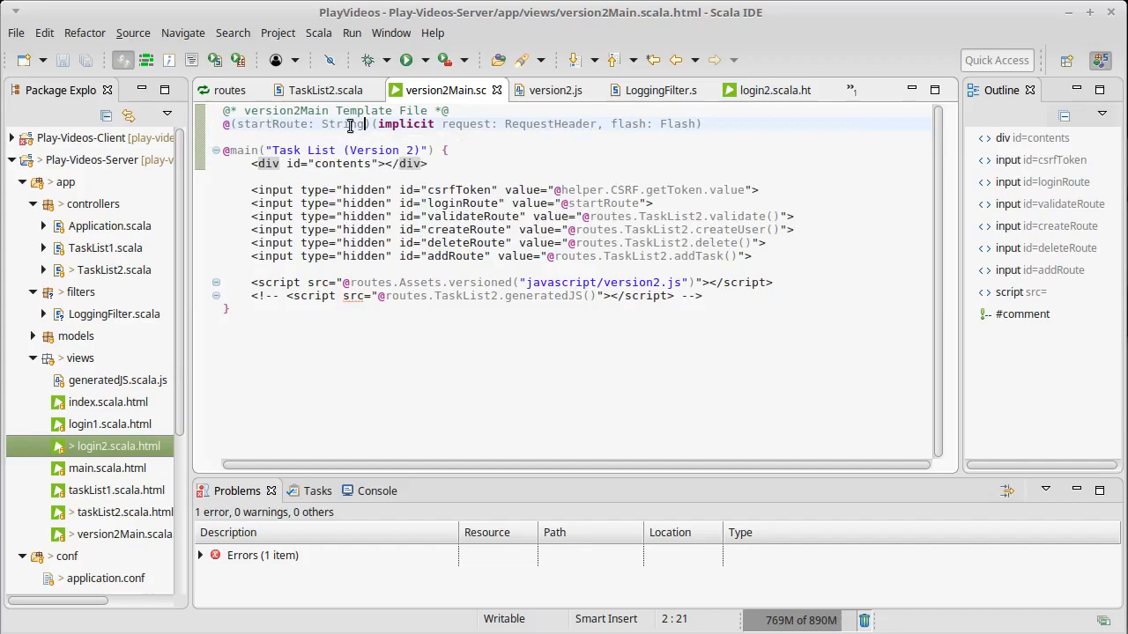
# Select the usernameOption session lookup in TaskList2's delete action.
pyautogui.click(326, 90)
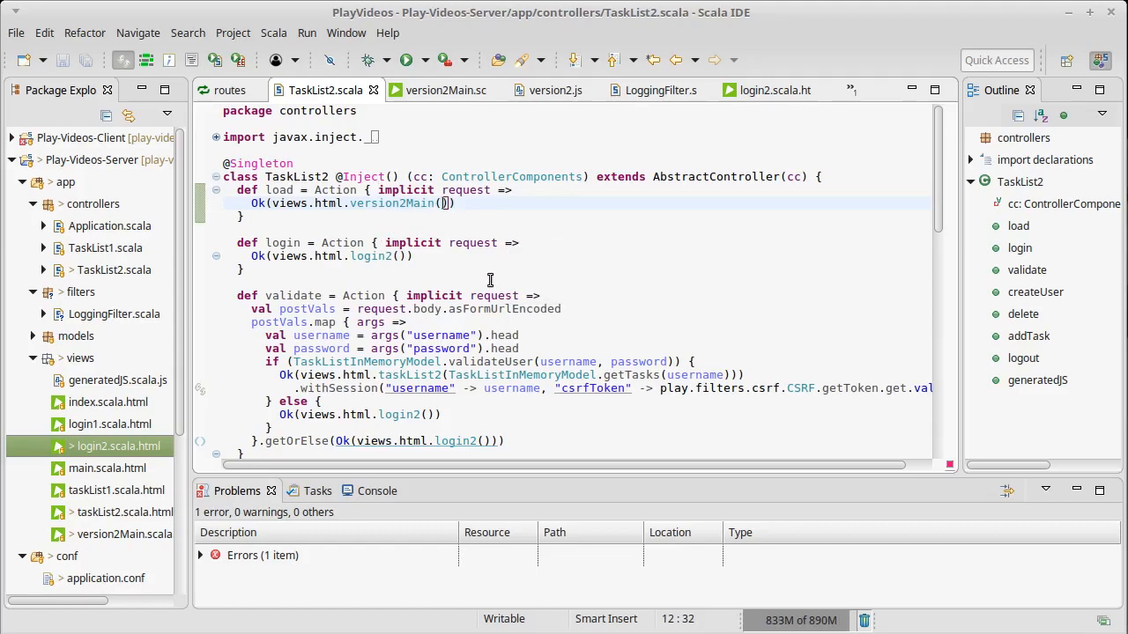
pyautogui.scroll(-3)
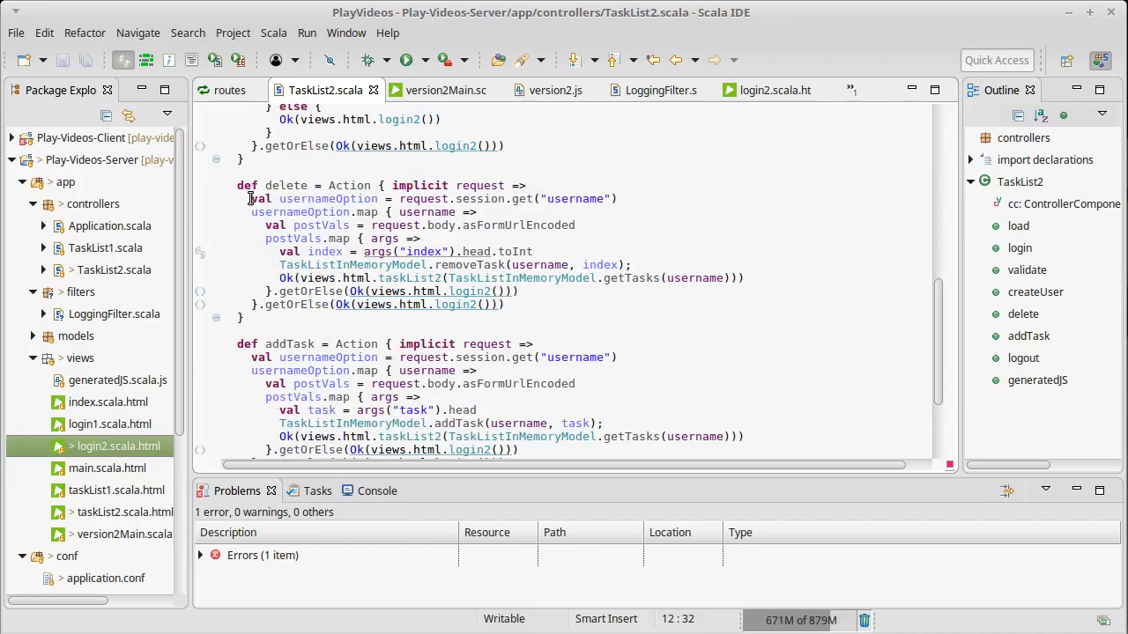
pyautogui.moveTo(253, 198); pyautogui.dragTo(503, 304)
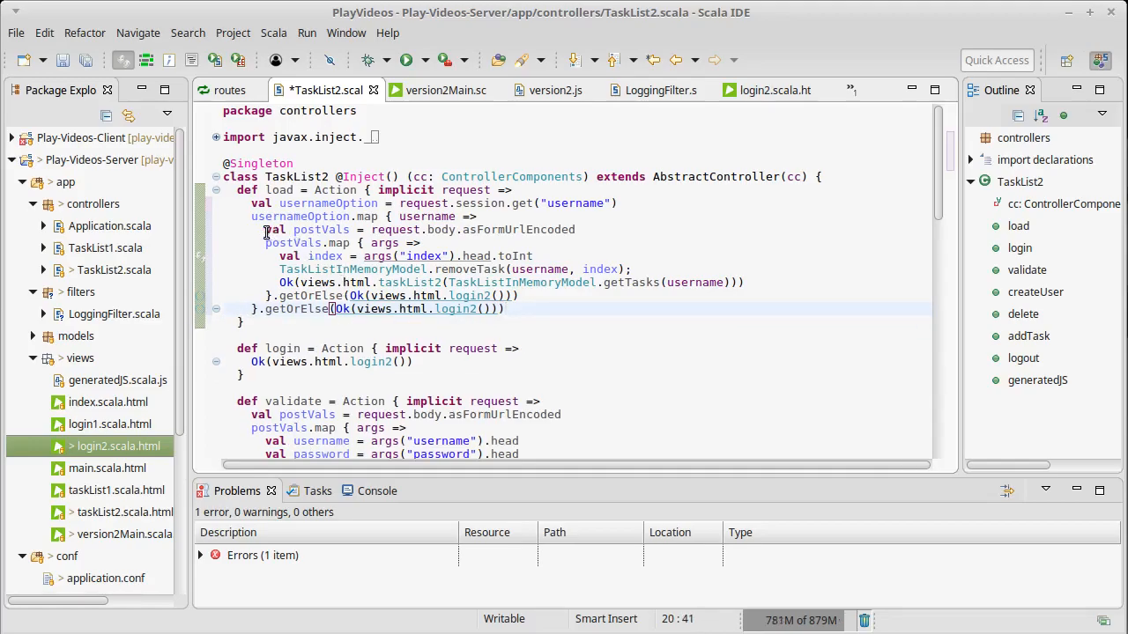
# Replace load's form-parsing body with the session lookup rendering version2Main("/login2").
pyautogui.moveTo(265, 229); pyautogui.dragTo(751, 282)
pyautogui.write('Ok(views.html.version2Main(')
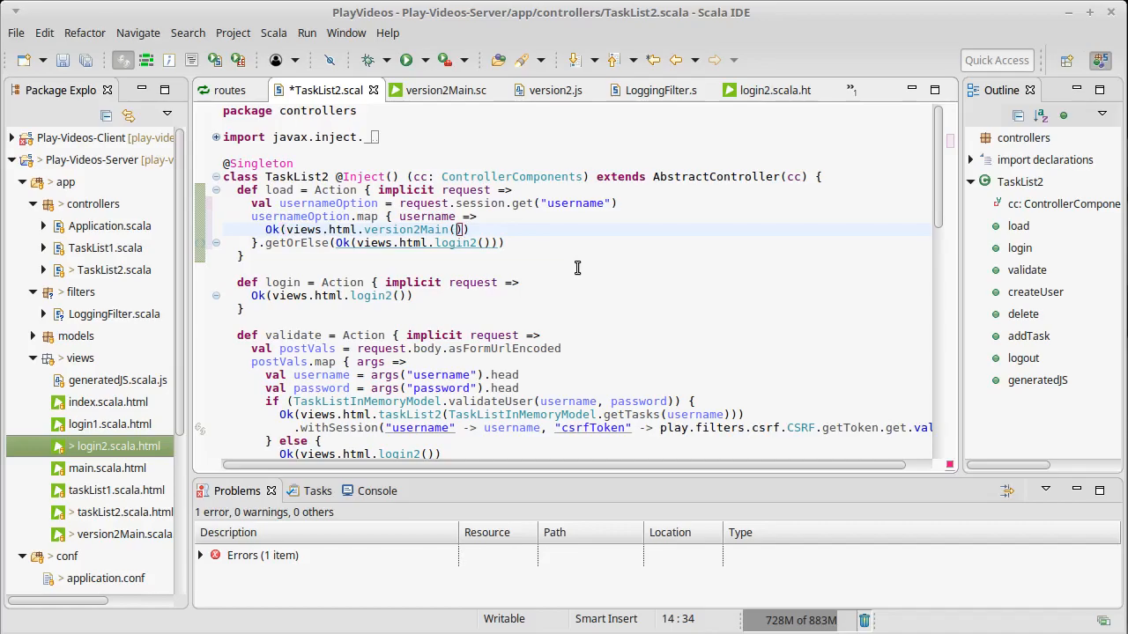
pyautogui.write('""')
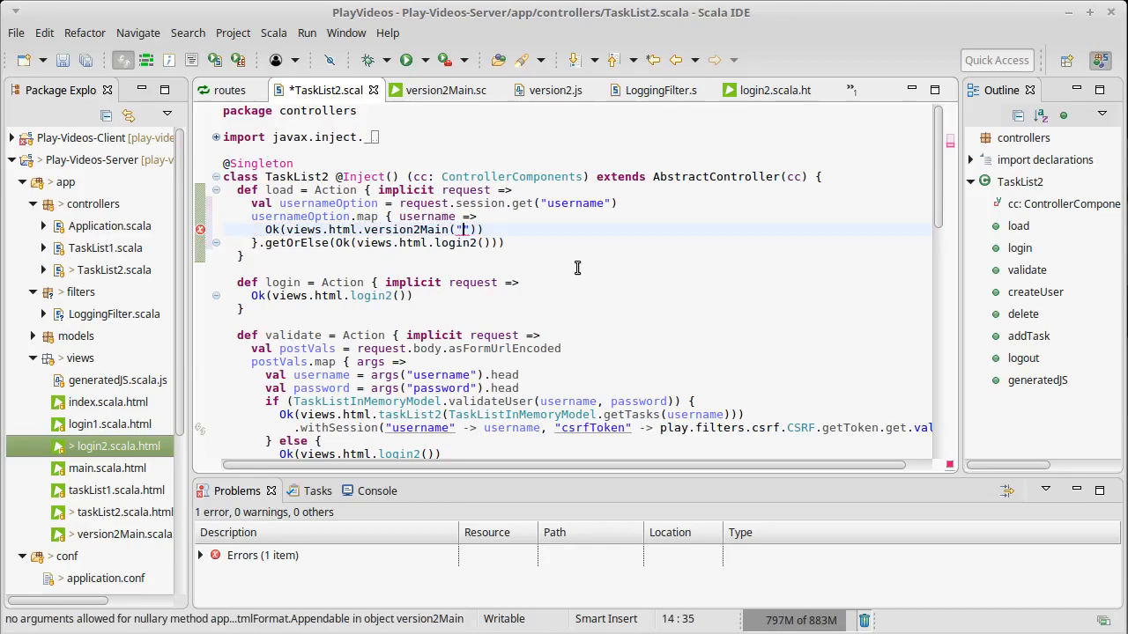
pyautogui.write('login2')
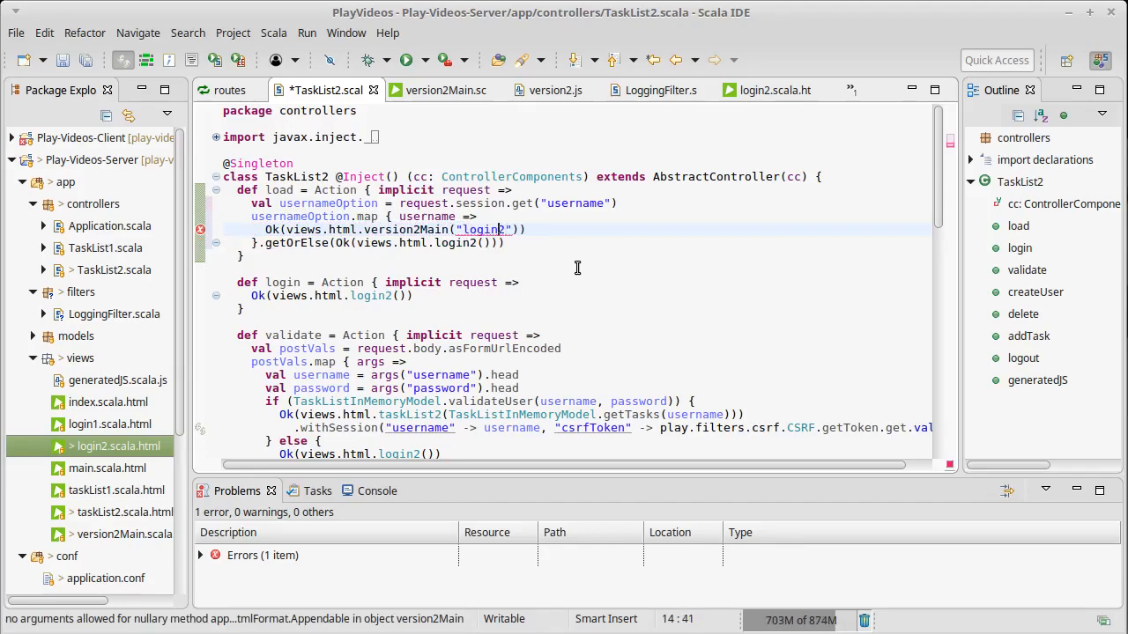
pyautogui.write('/')
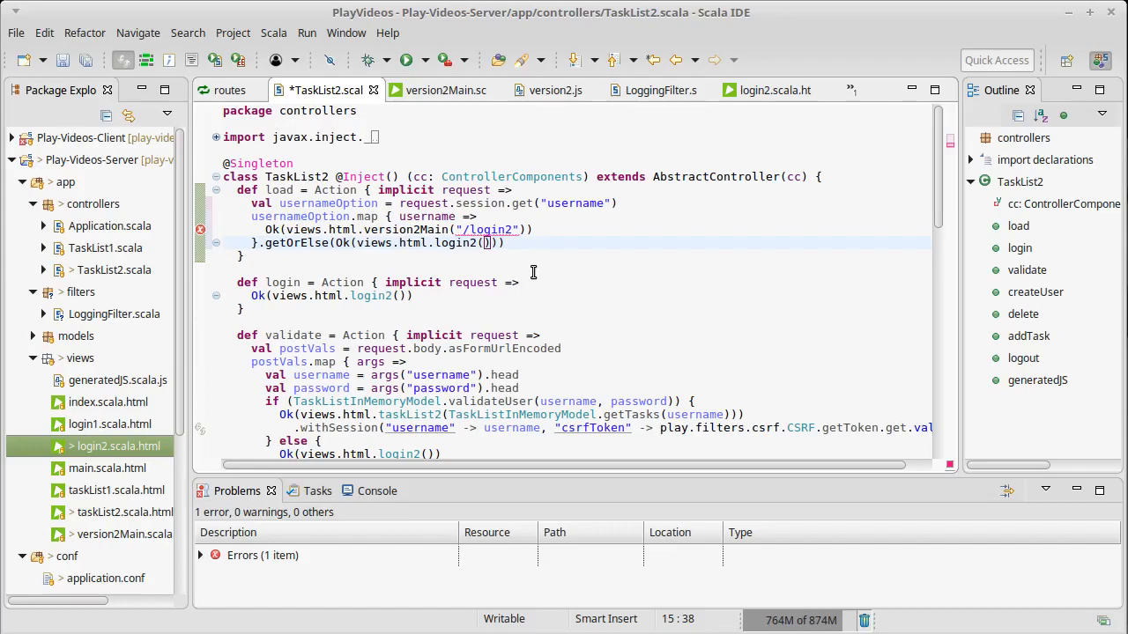
# Use routes.TaskList2.login() in the getOrElse fallback and check version2Main's parameter type.
pyautogui.write('@routes')
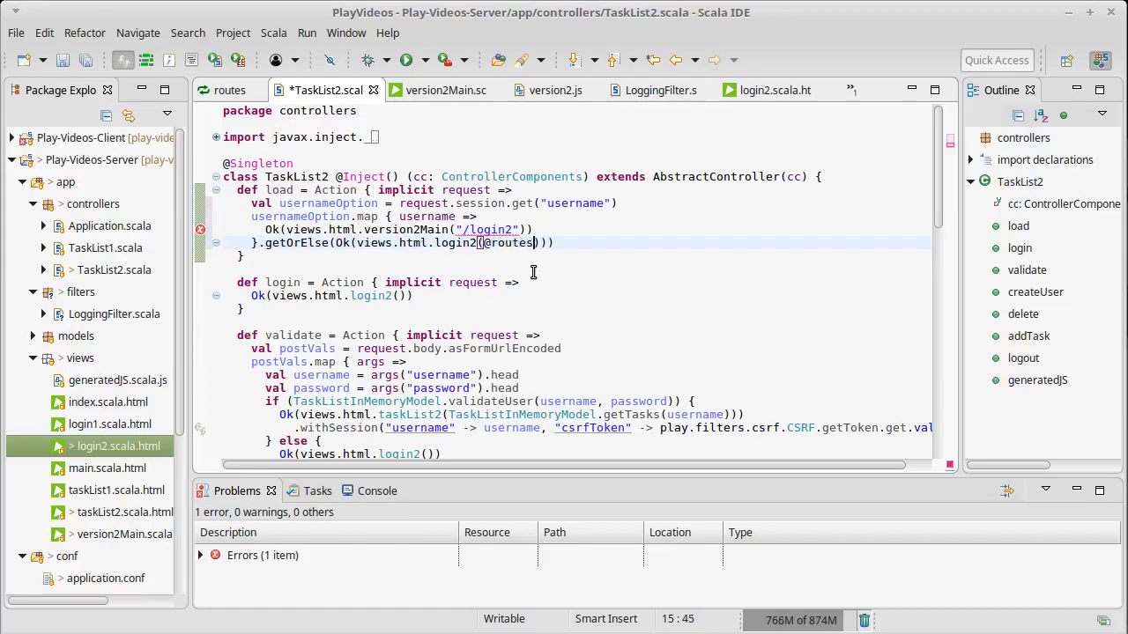
pyautogui.write('.')
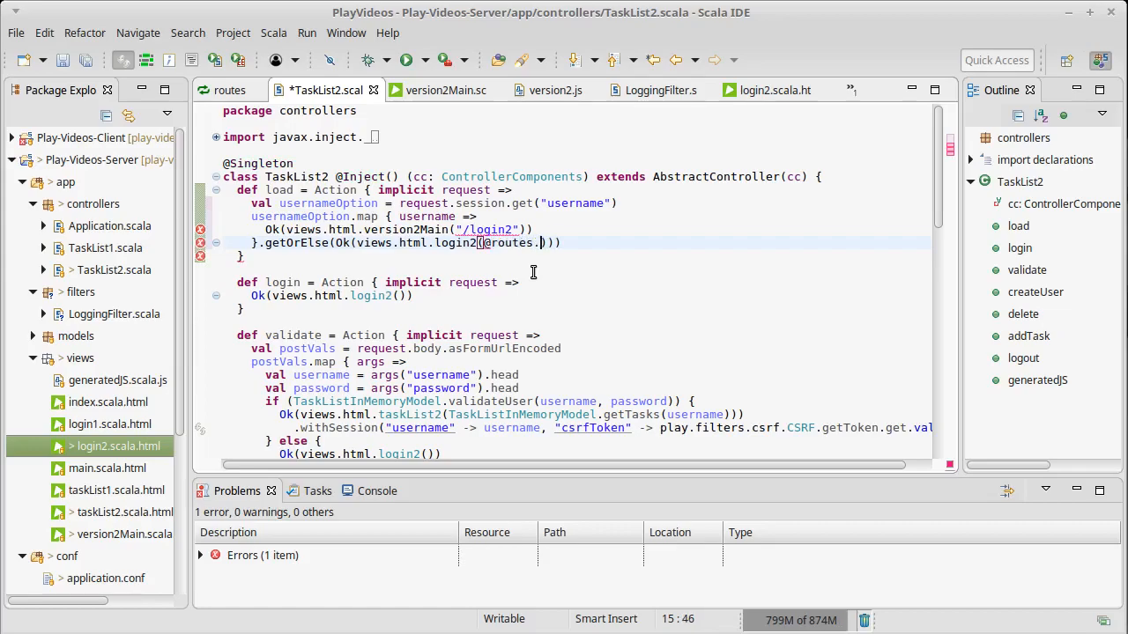
pyautogui.write('T')
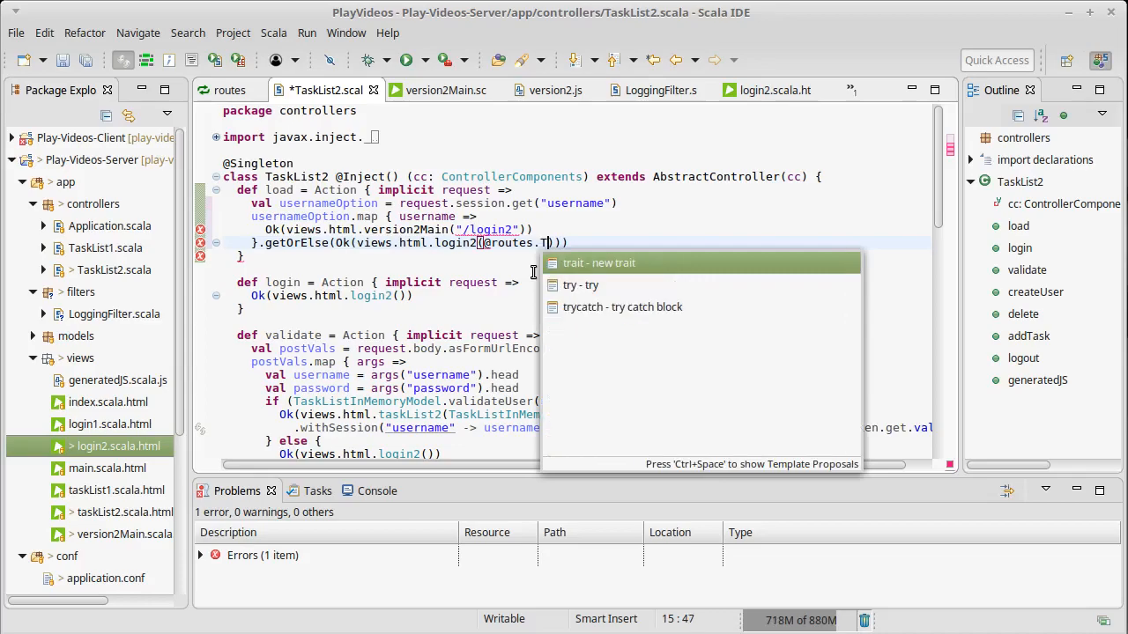
pyautogui.write('askList2')
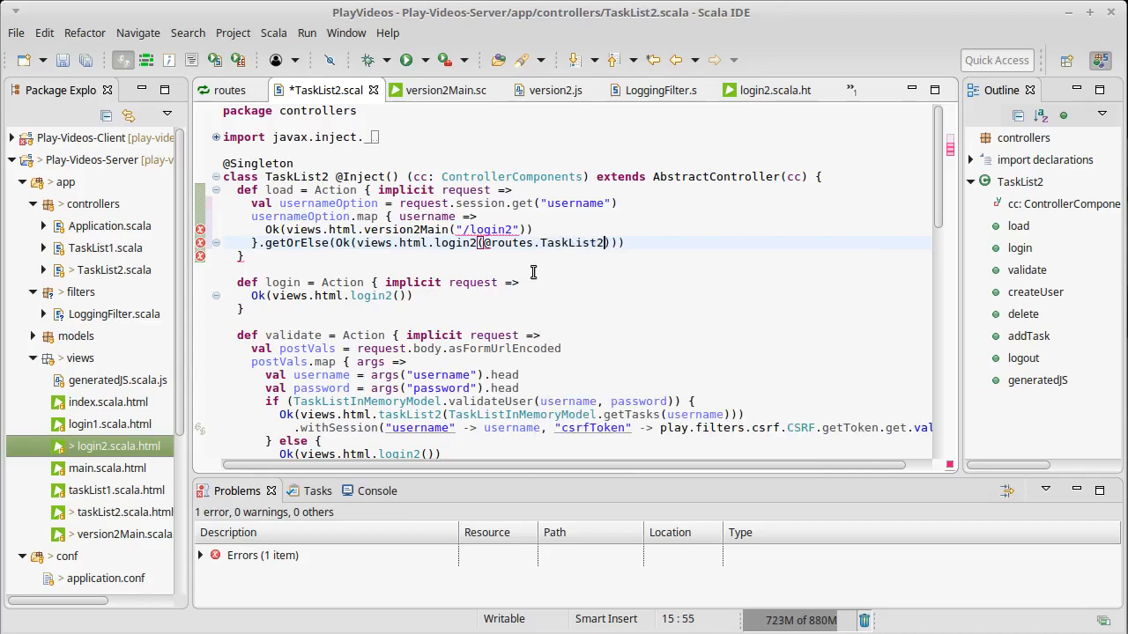
pyautogui.write('.login(')
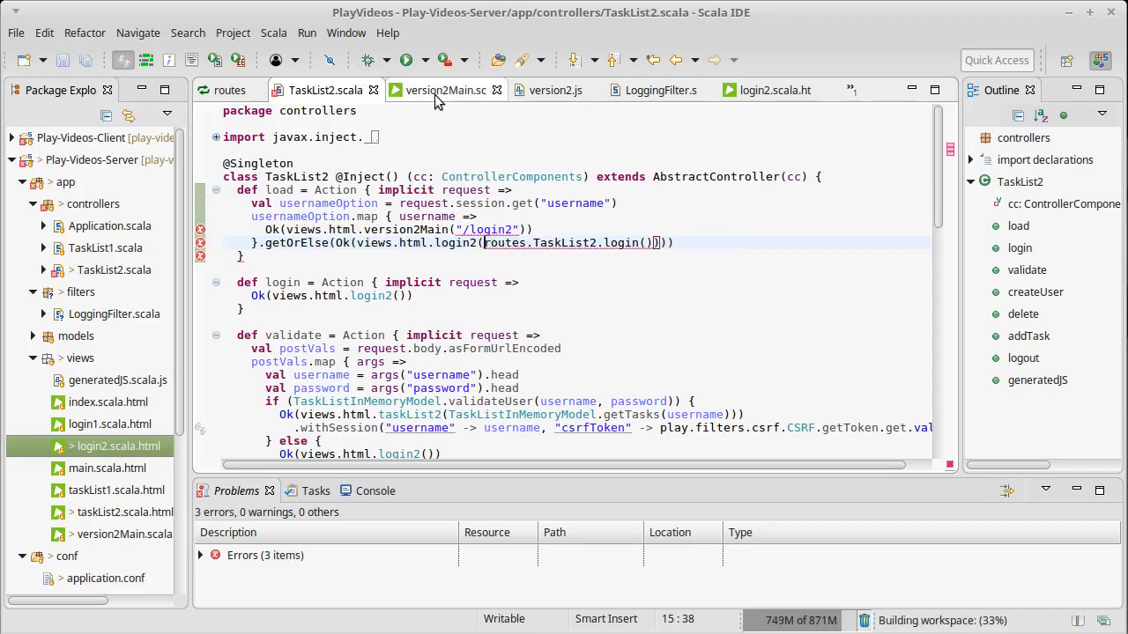
pyautogui.click(441, 90)
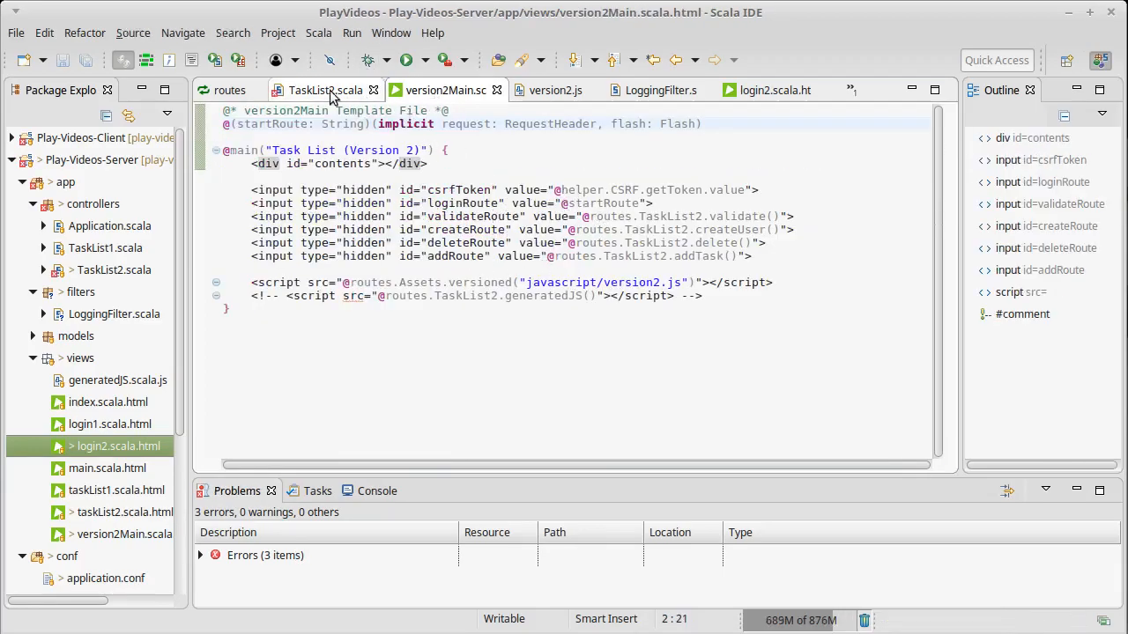
pyautogui.click(327, 90)
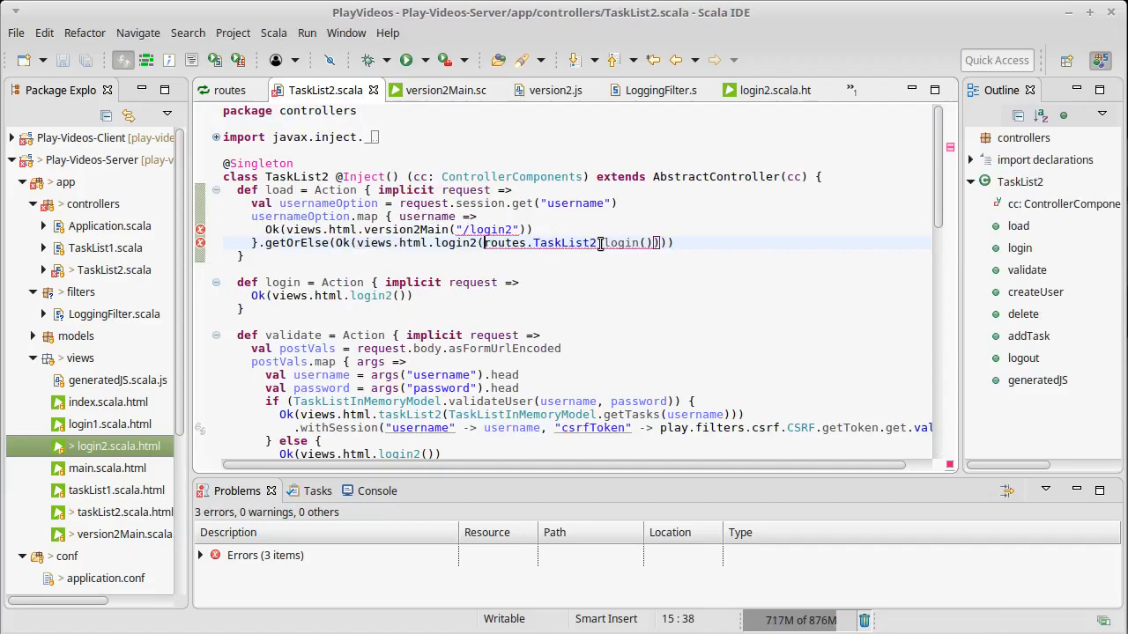
pyautogui.moveTo(650, 242)
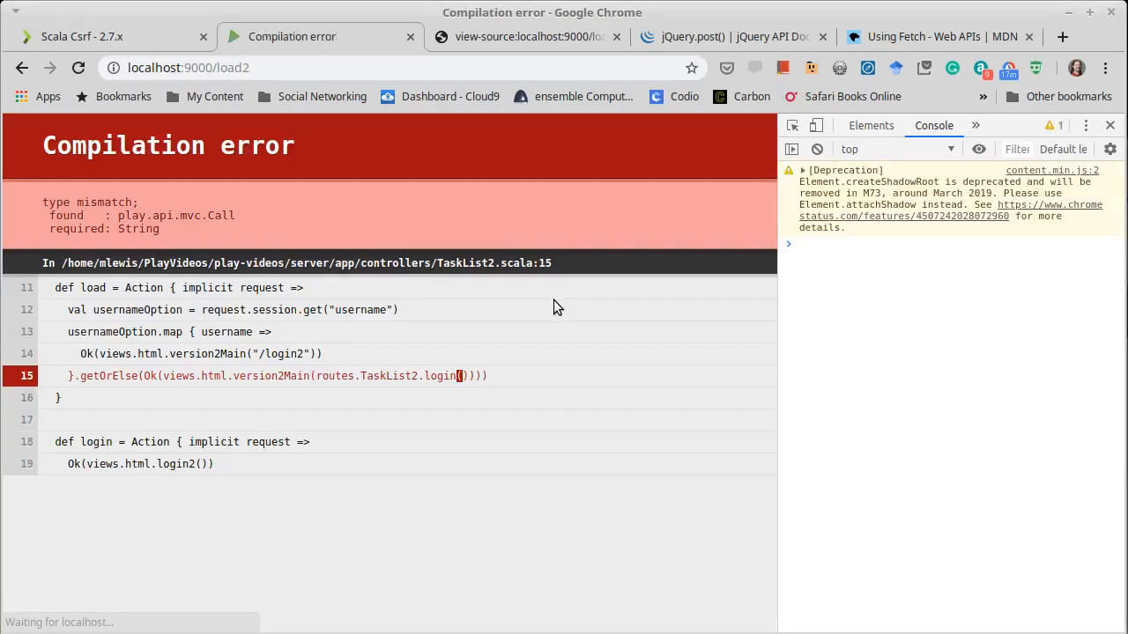
pyautogui.moveTo(354, 398)
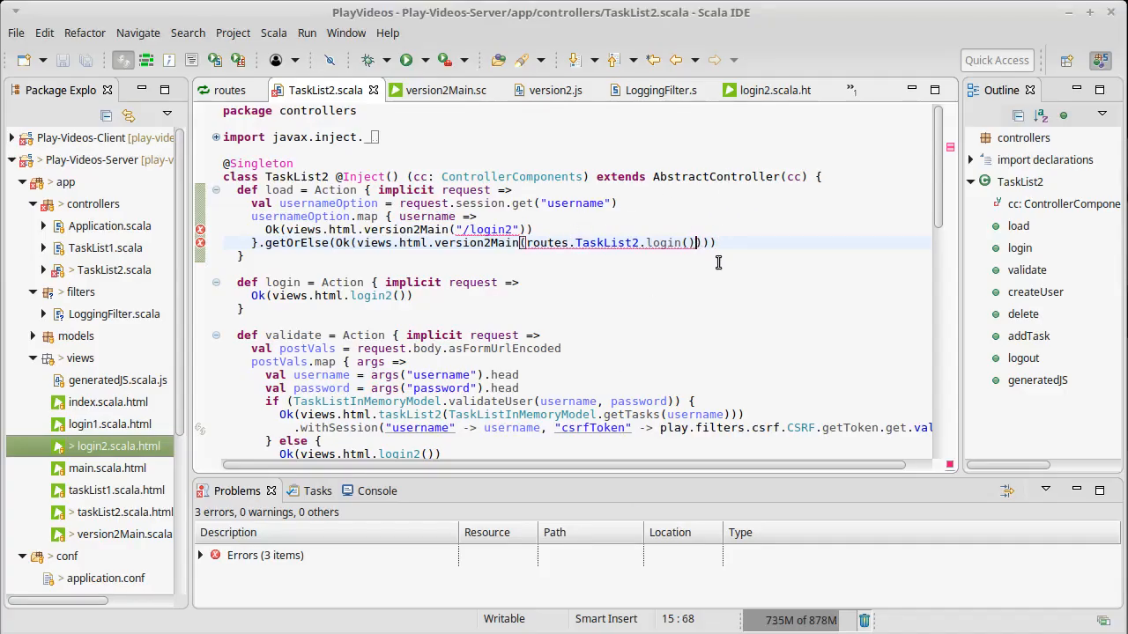
# Append .toString to routes.TaskList2.login() in load's getOrElse fallback.
pyautogui.write('.toSt')
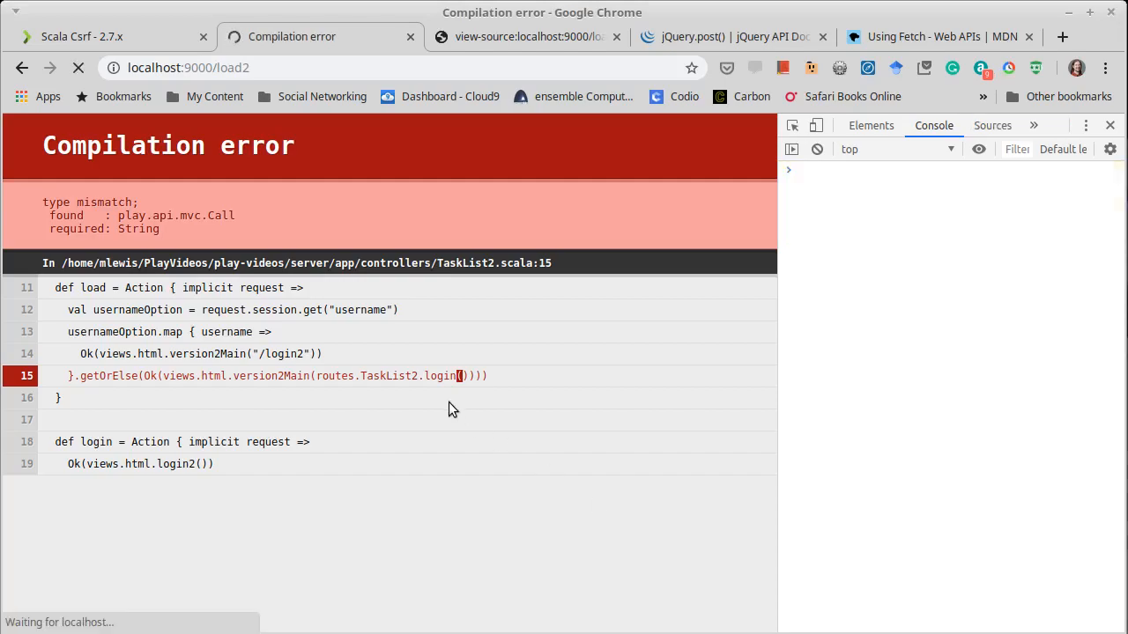
# Log in with a saved username on load2, then return to the login form.
pyautogui.click(161, 188)
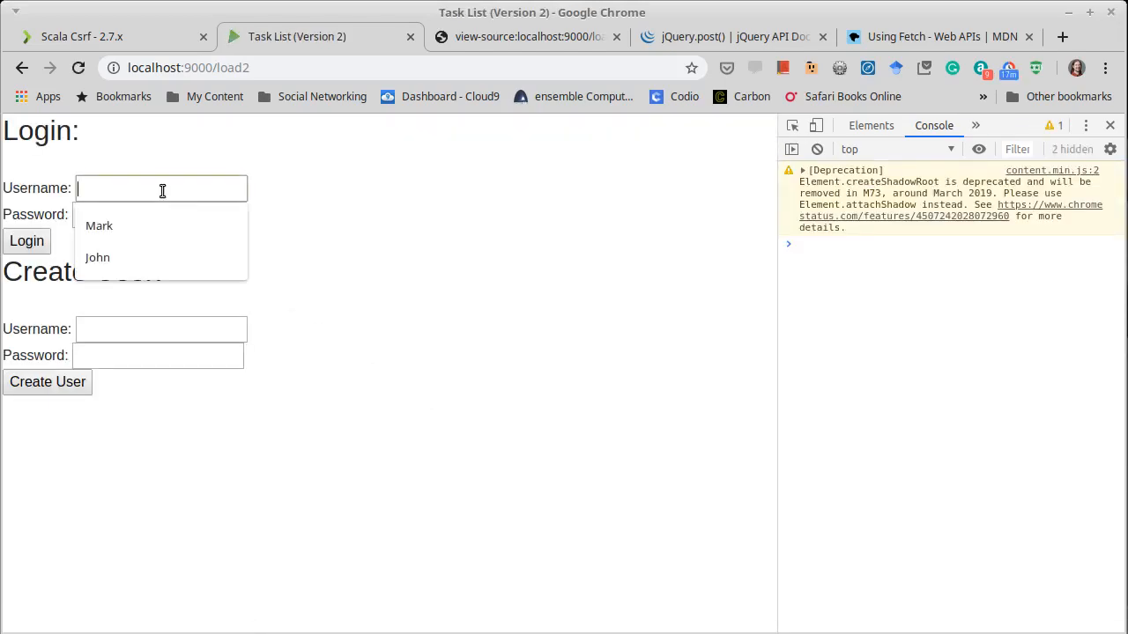
pyautogui.click(98, 226)
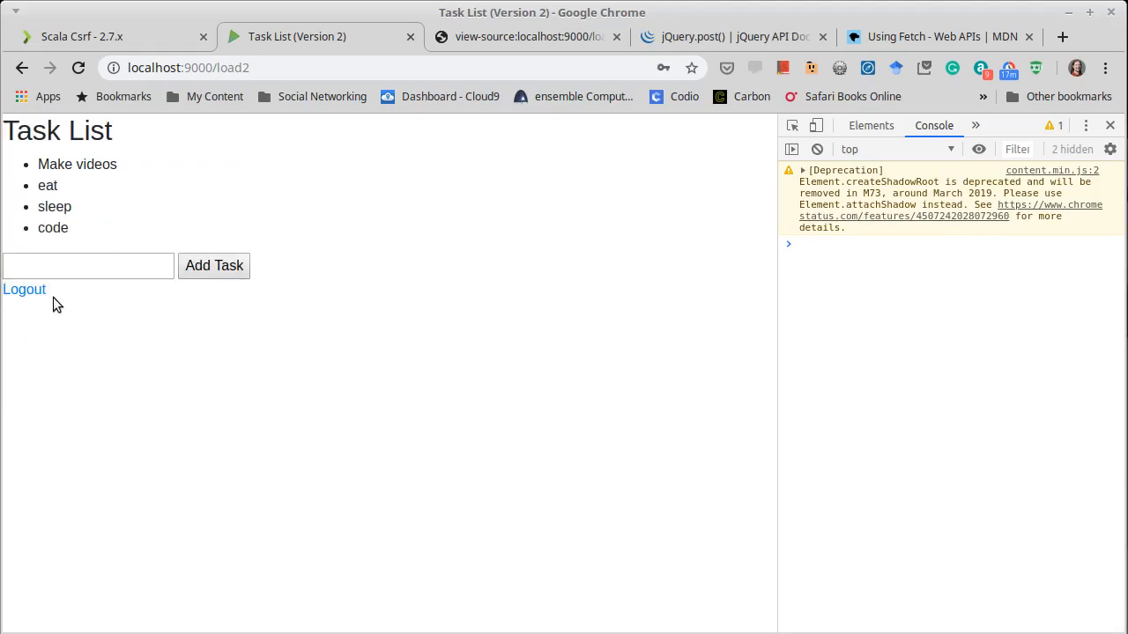
pyautogui.click(24, 289)
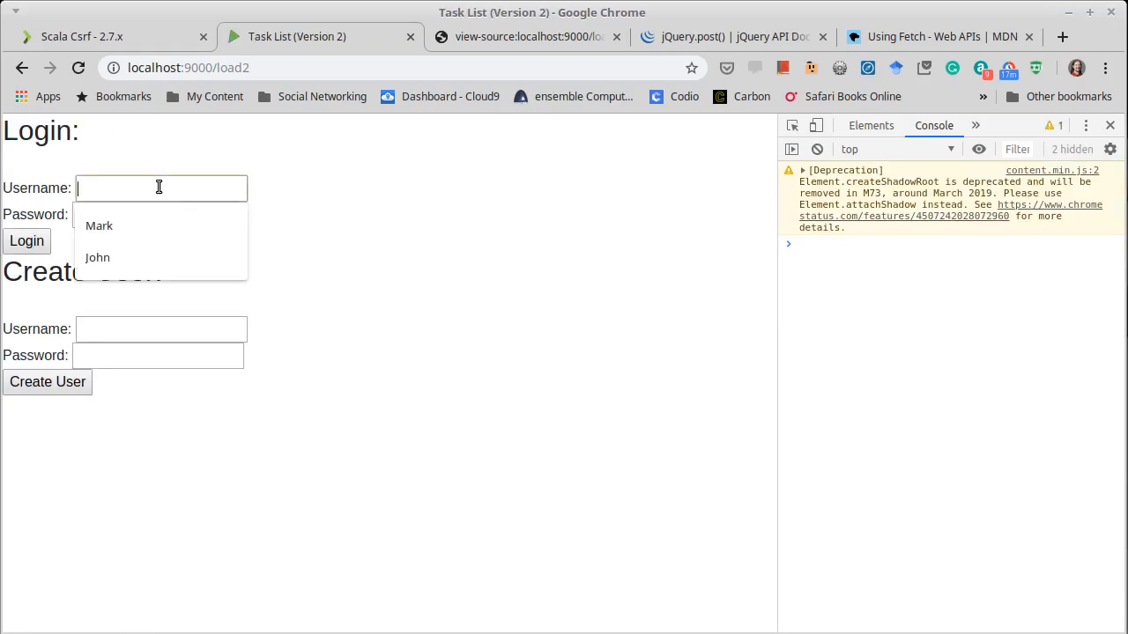
pyautogui.click(98, 226)
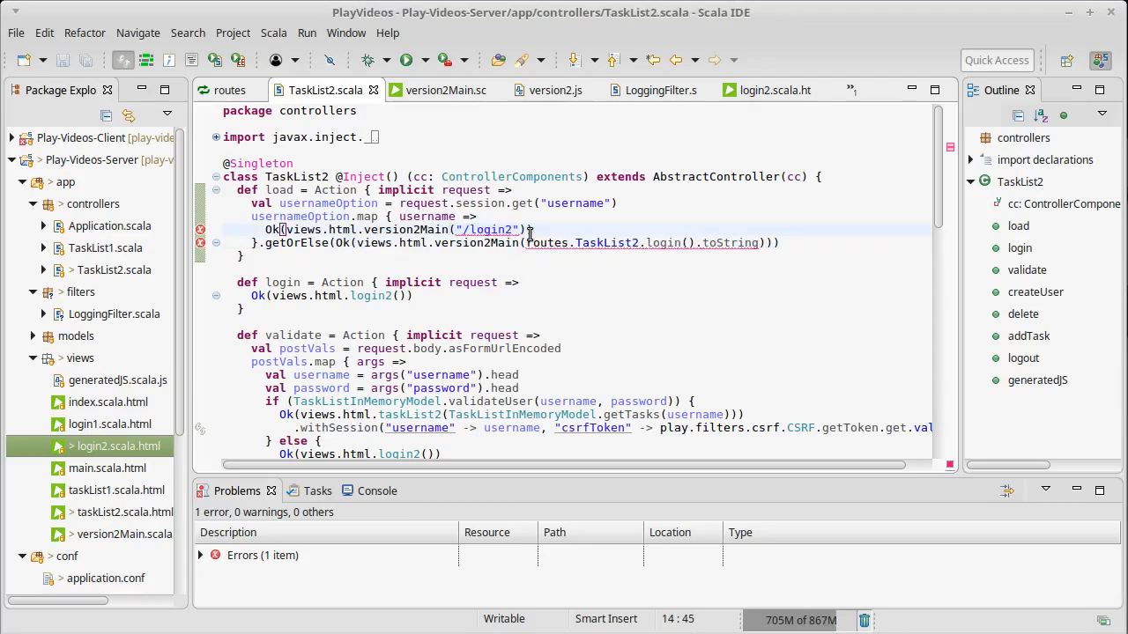
# Close the parenthesis after version2Main("/login2") and review how validate renders taskList2.
pyautogui.write(')')
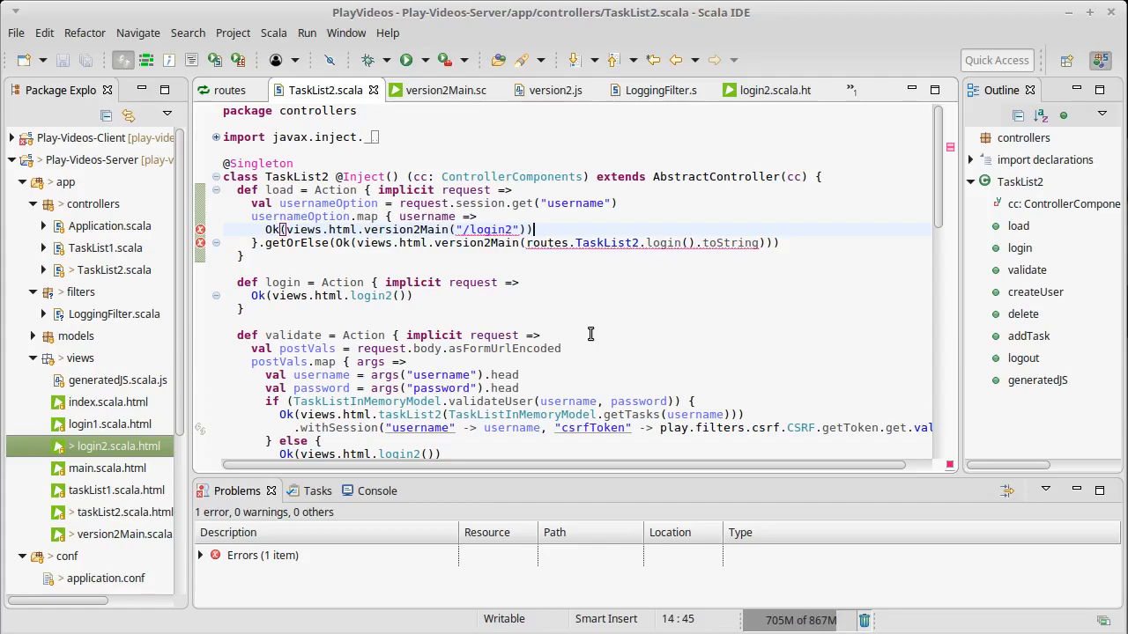
pyautogui.scroll(-3)
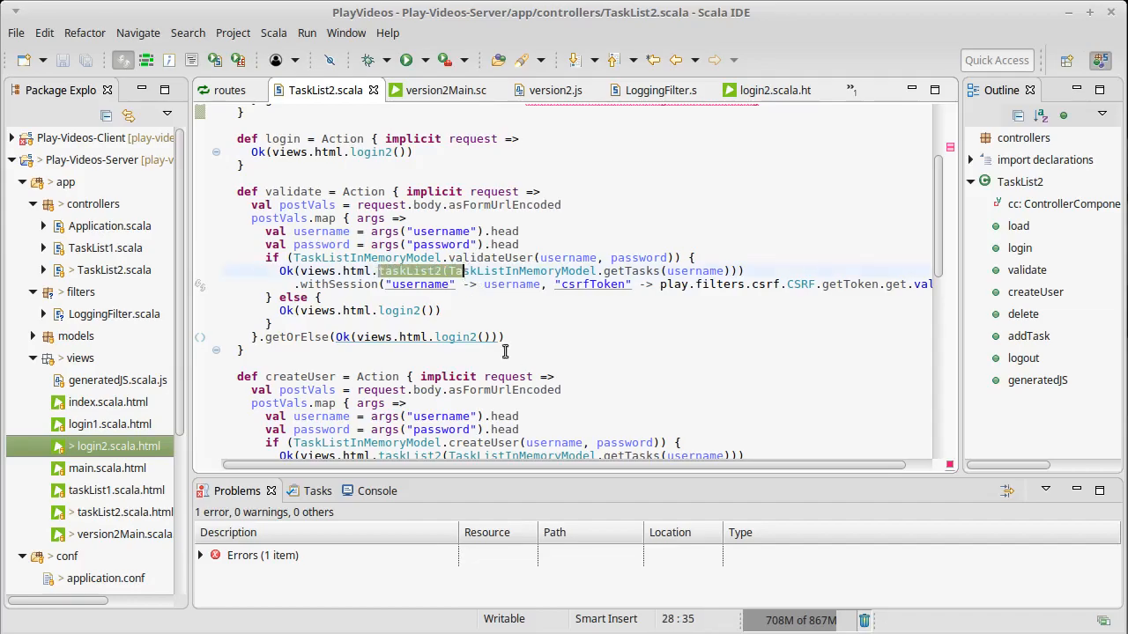
pyautogui.scroll(-3)
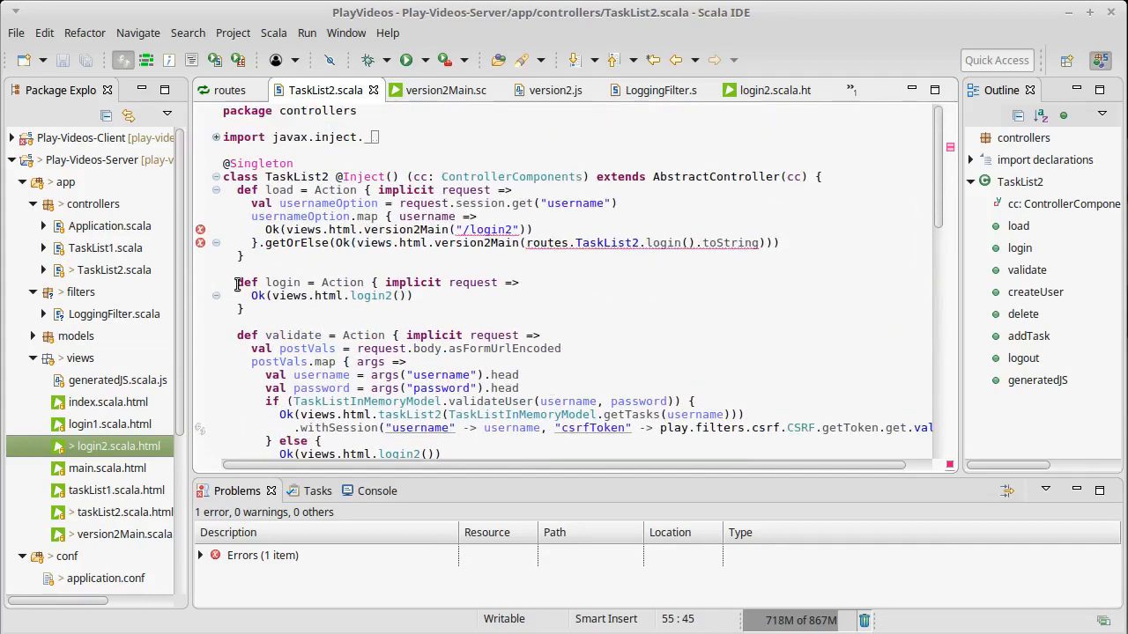
pyautogui.click(270, 308)
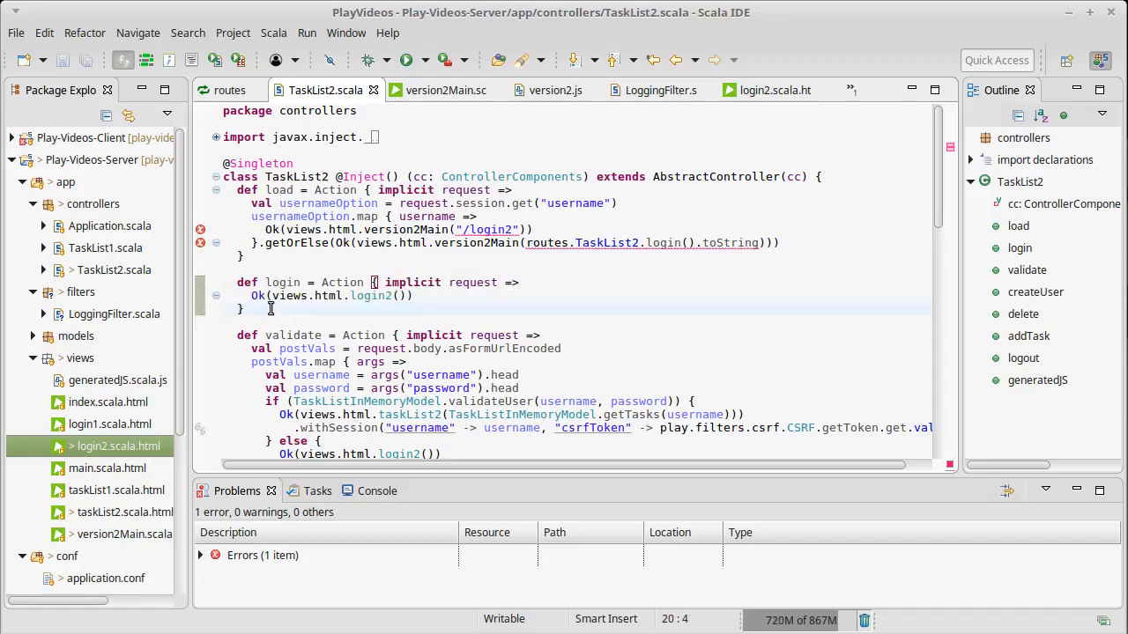
# Begin def taskList with an implicit request, returning Ok(views.html.taskList2).
pyautogui.write('def')
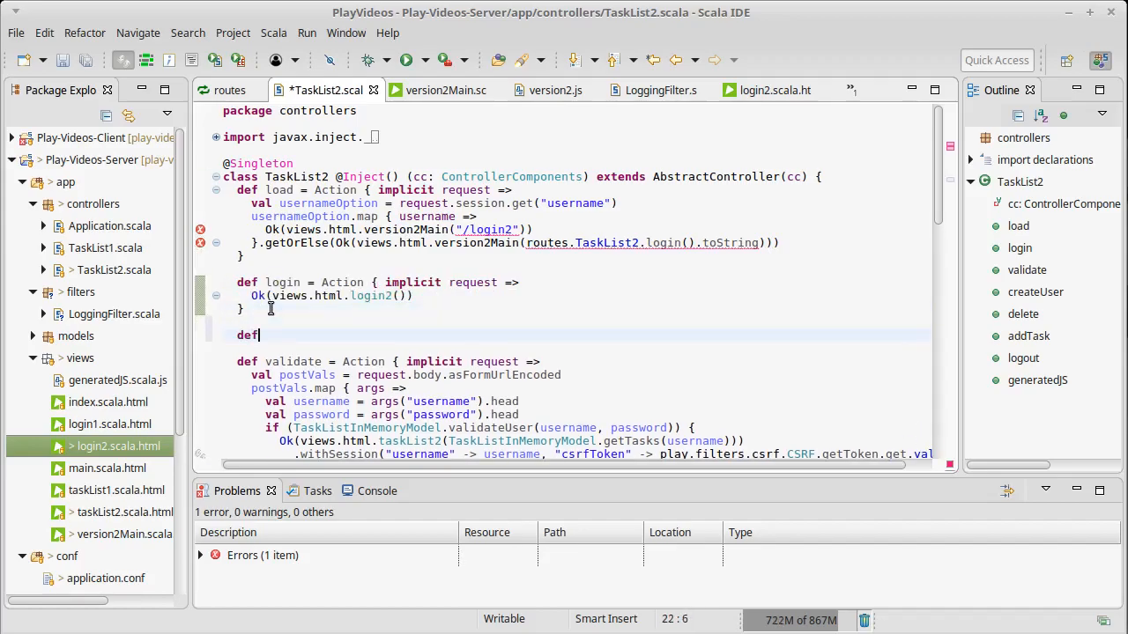
pyautogui.write('taskList = Action')
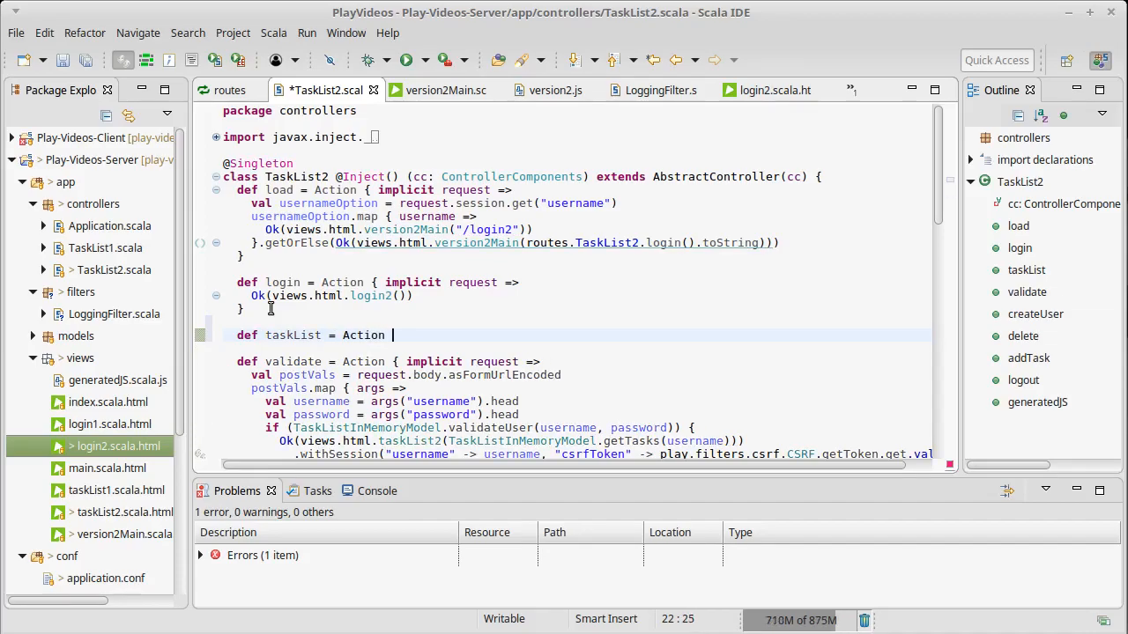
pyautogui.write('{ implicit request =>')
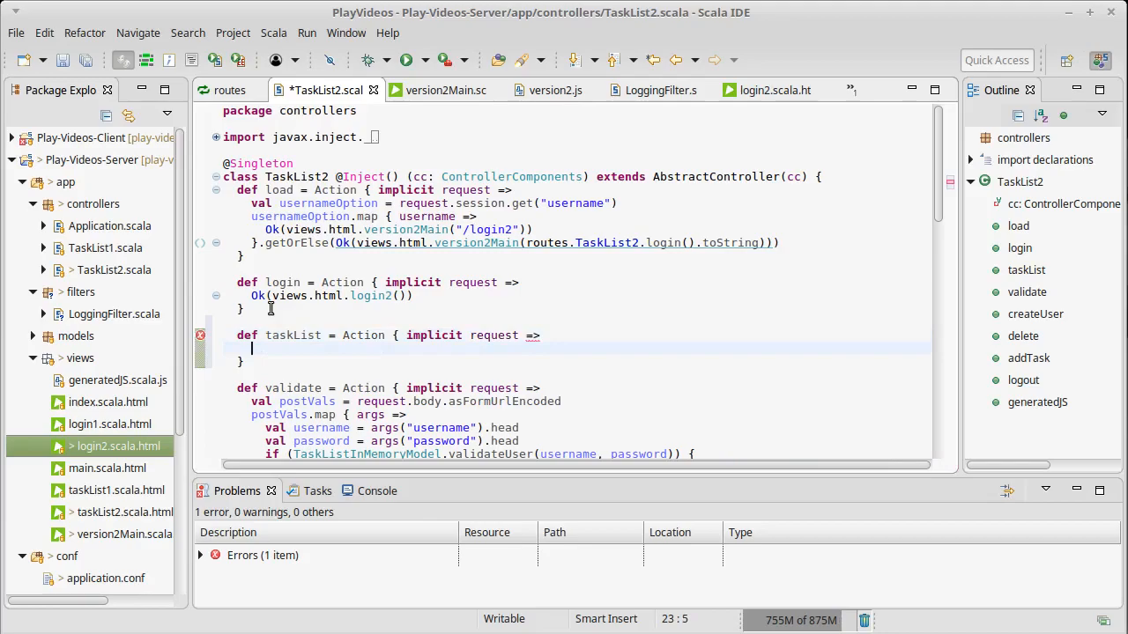
pyautogui.write('Ok')
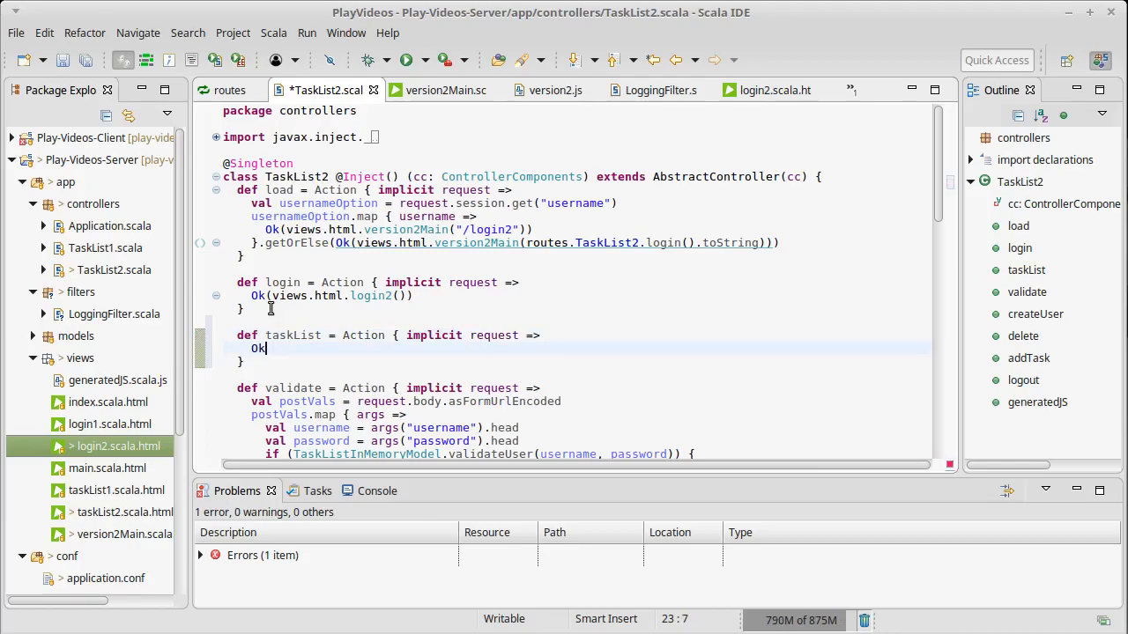
pyautogui.write('(v)')
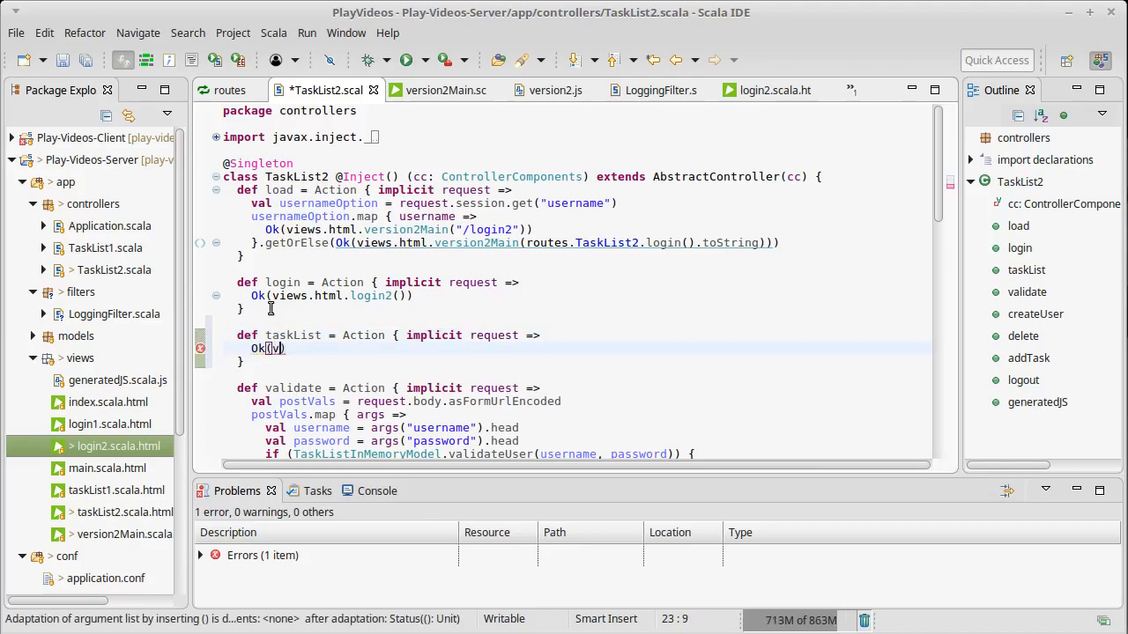
pyautogui.write('iew')
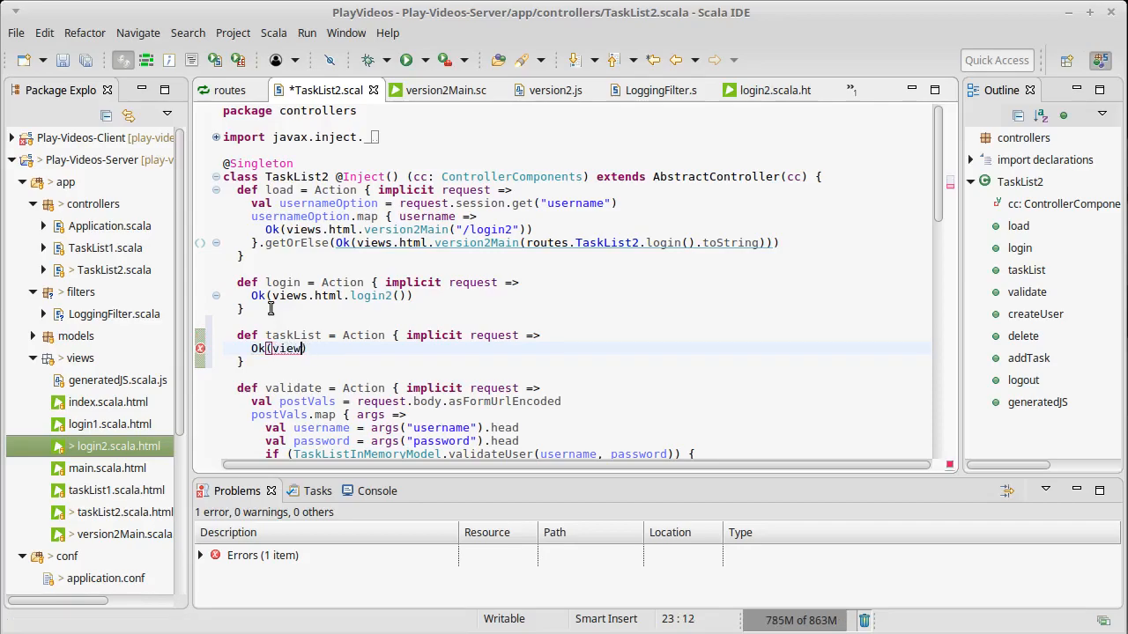
pyautogui.write('s.html')
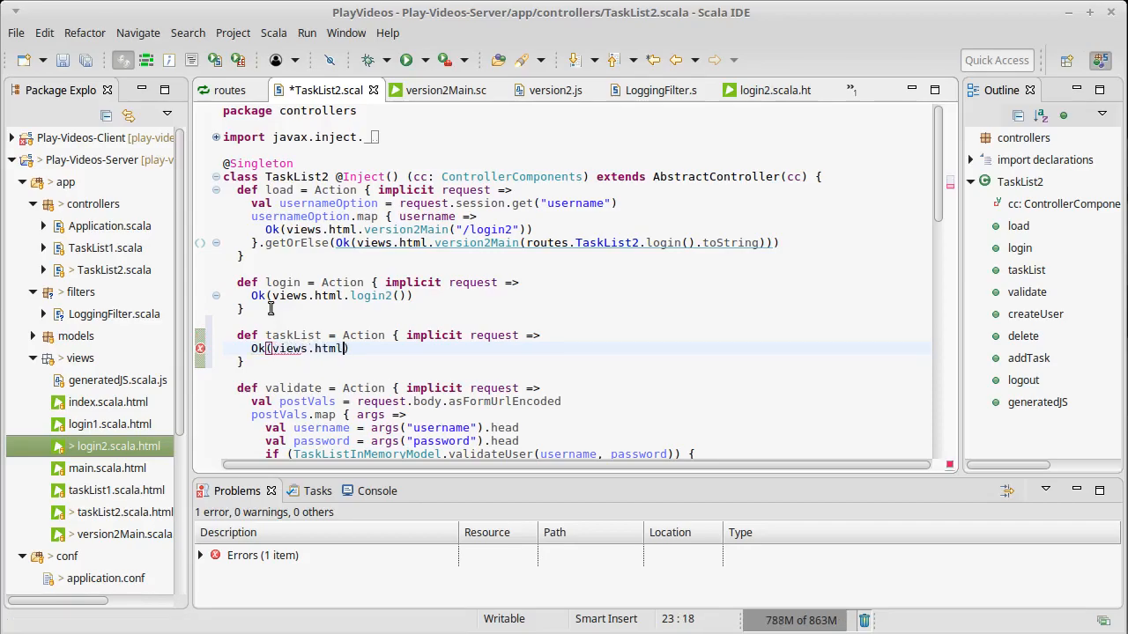
pyautogui.write('.ta')
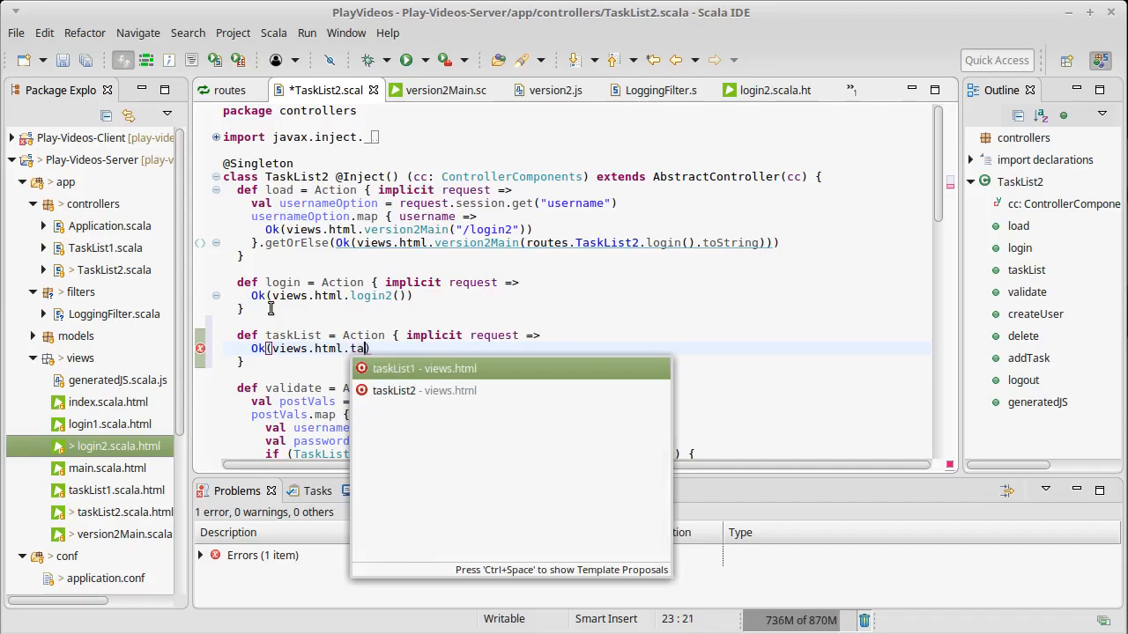
pyautogui.write('skList2')
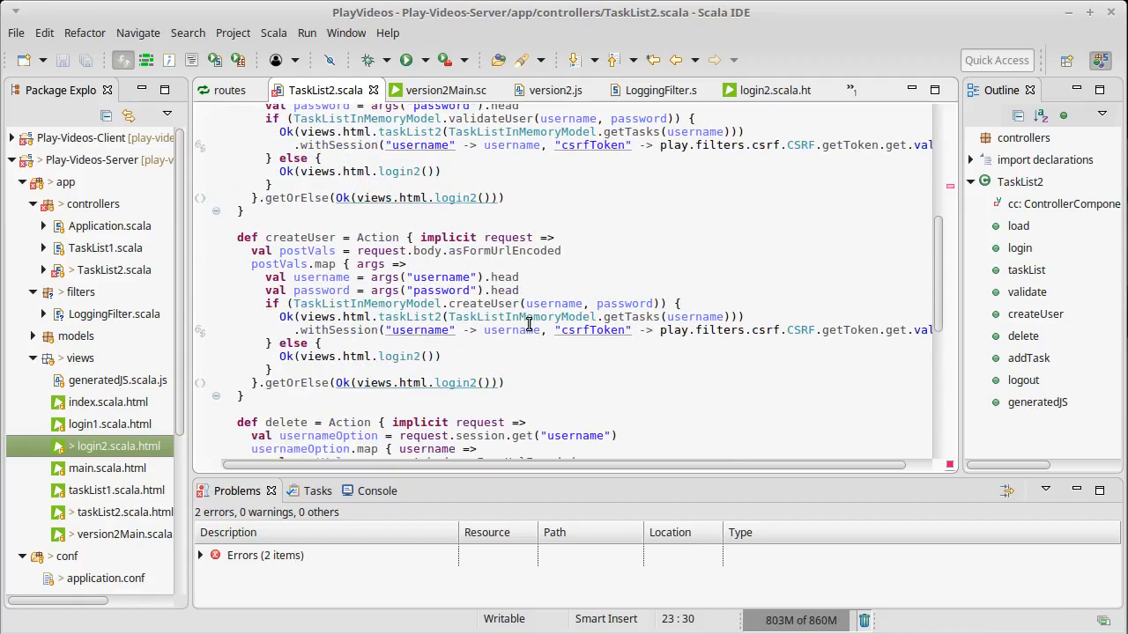
# Scroll down and select the session username lookup code for copying.
pyautogui.scroll(-3)
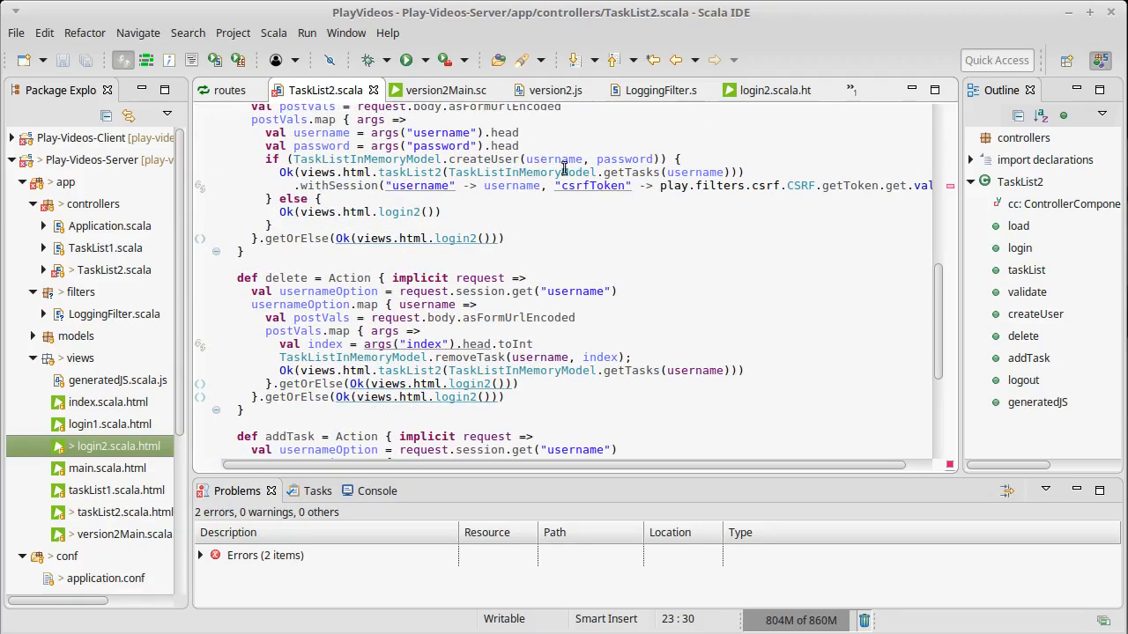
pyautogui.scroll(-3)
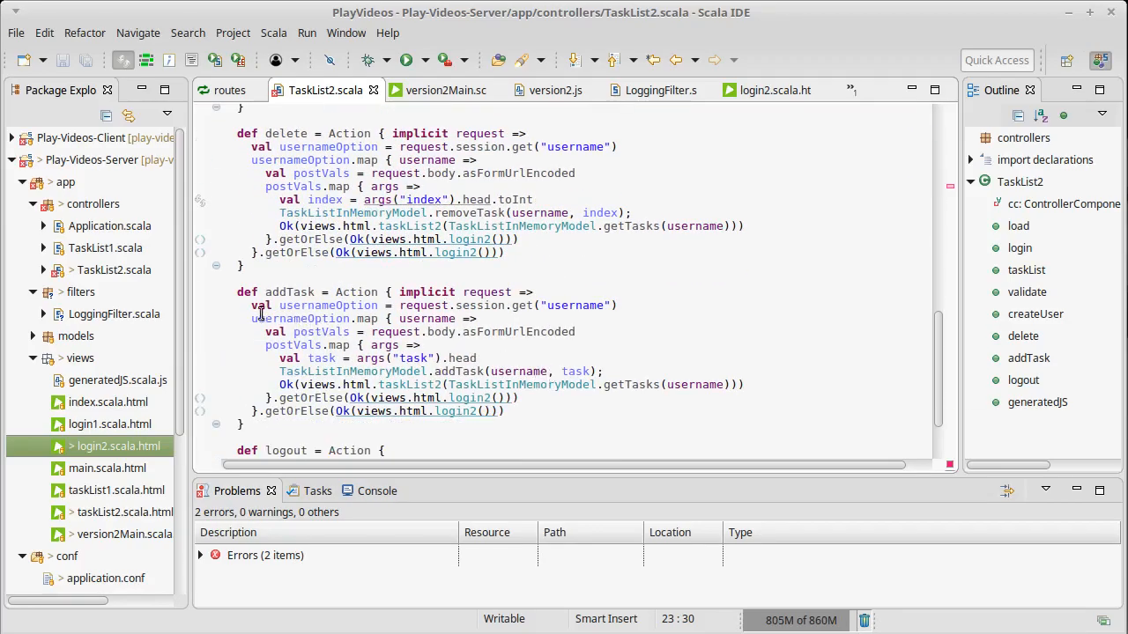
pyautogui.moveTo(252, 146); pyautogui.dragTo(515, 240)
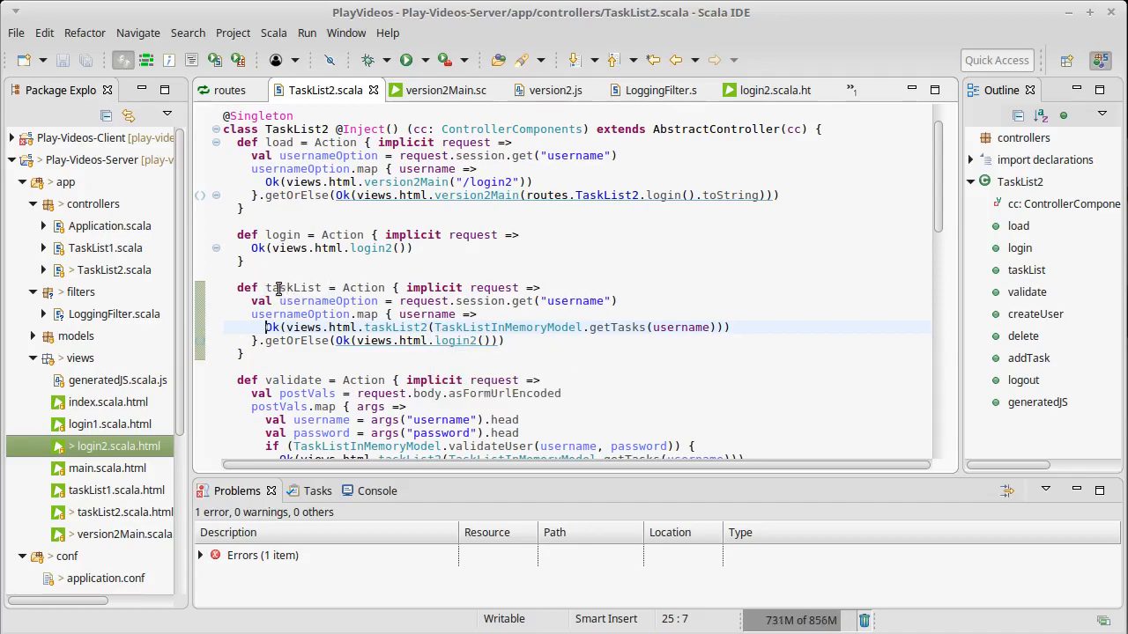
pyautogui.moveTo(597, 375)
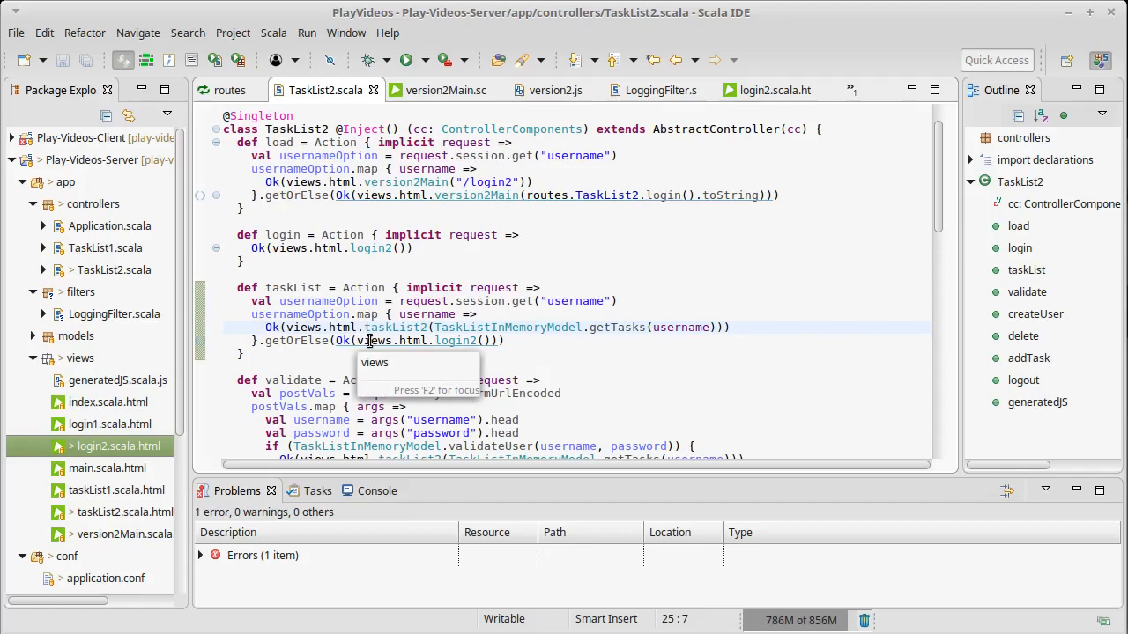
pyautogui.moveTo(445, 300)
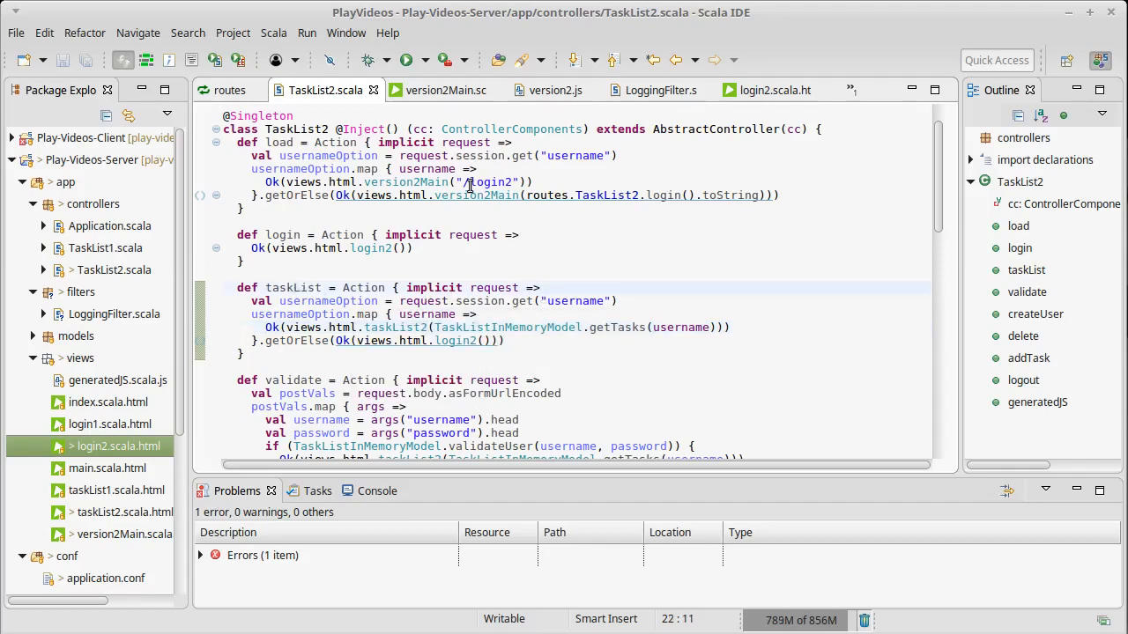
# Add a 'GET /taskList2 controllers.TaskList2.taskList' route below the login2 route.
pyautogui.click(230, 89)
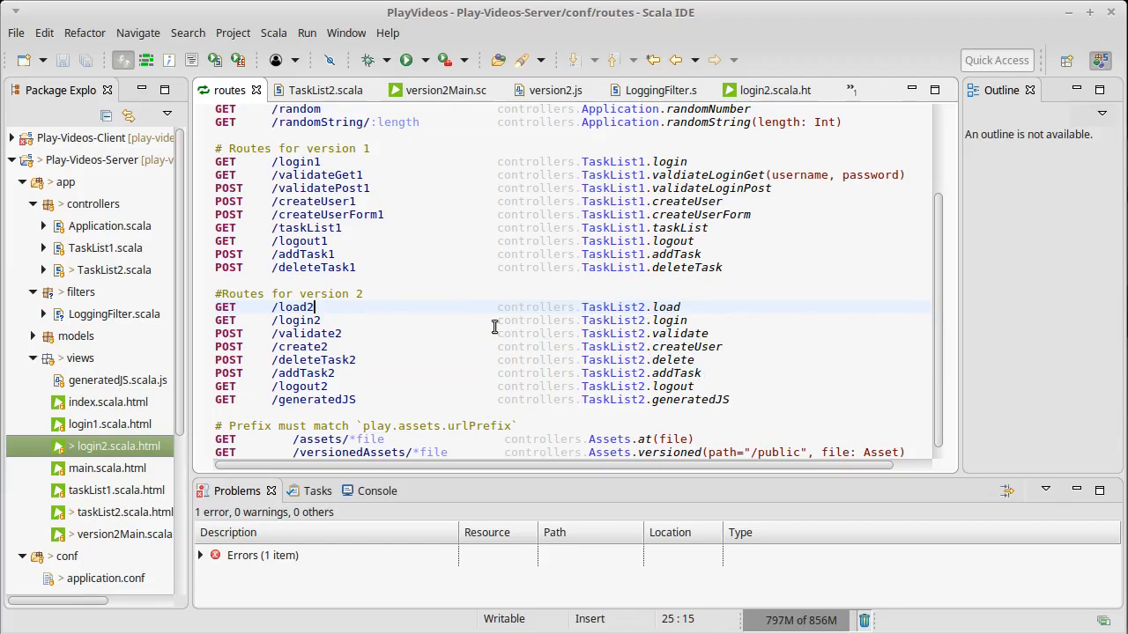
pyautogui.click(724, 320)
pyautogui.write('GET')
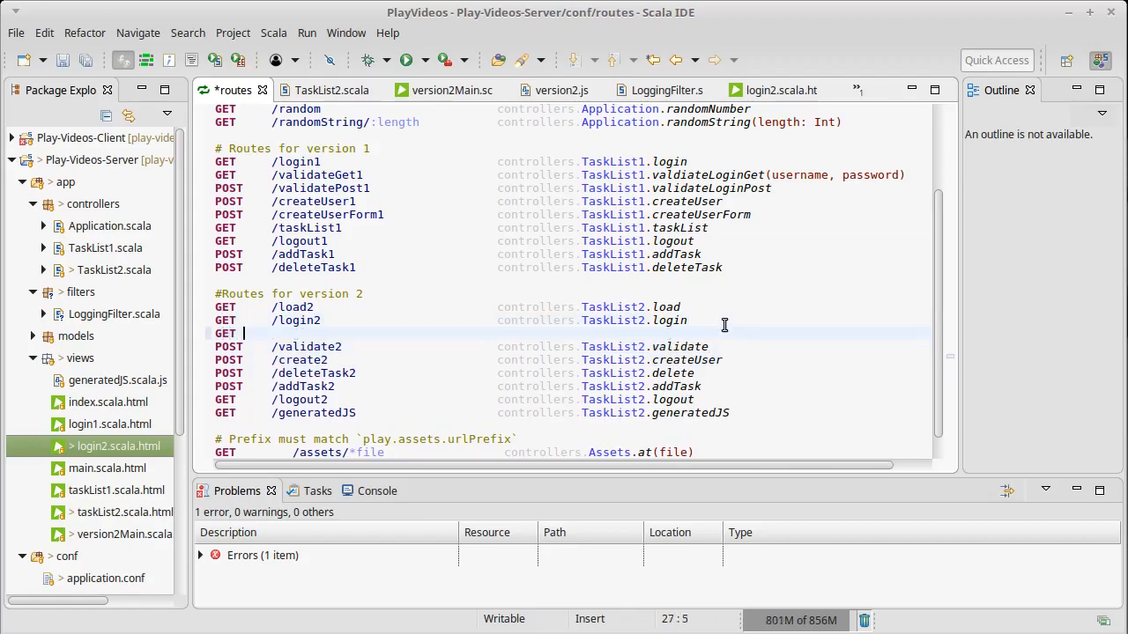
pyautogui.write('/t')
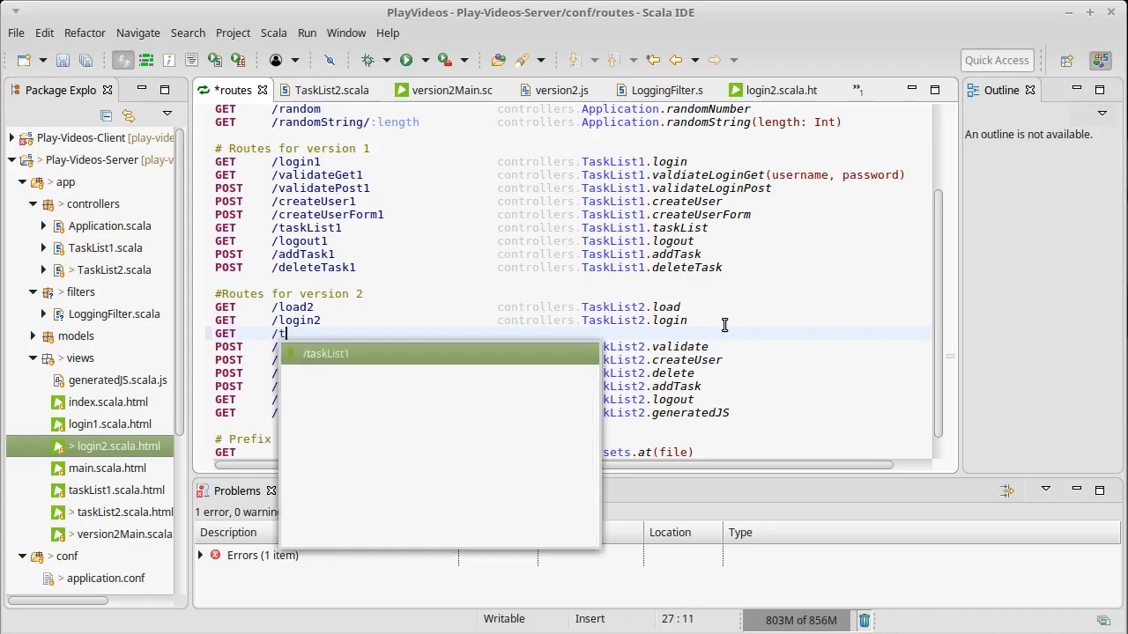
pyautogui.write('askList2')
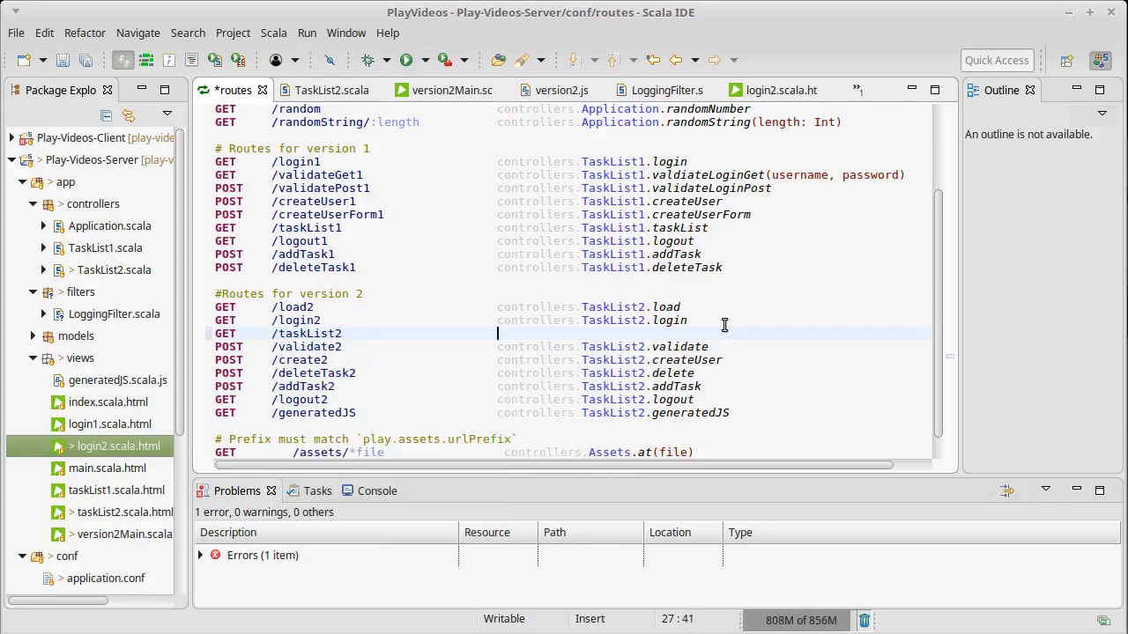
pyautogui.write('controllers')
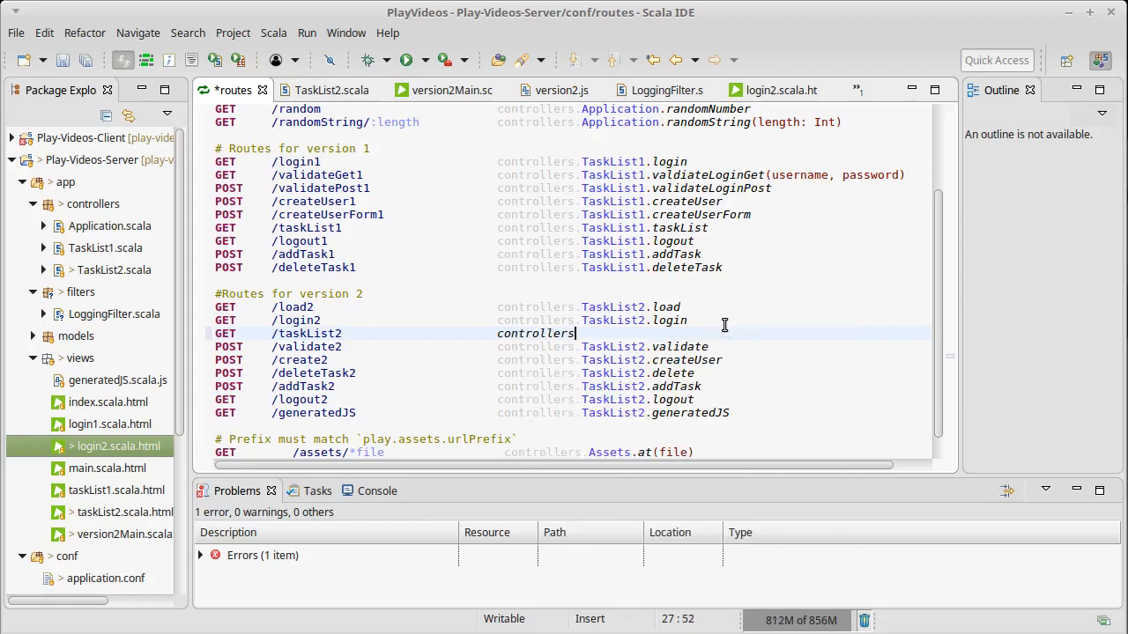
pyautogui.write('.TaskList2')
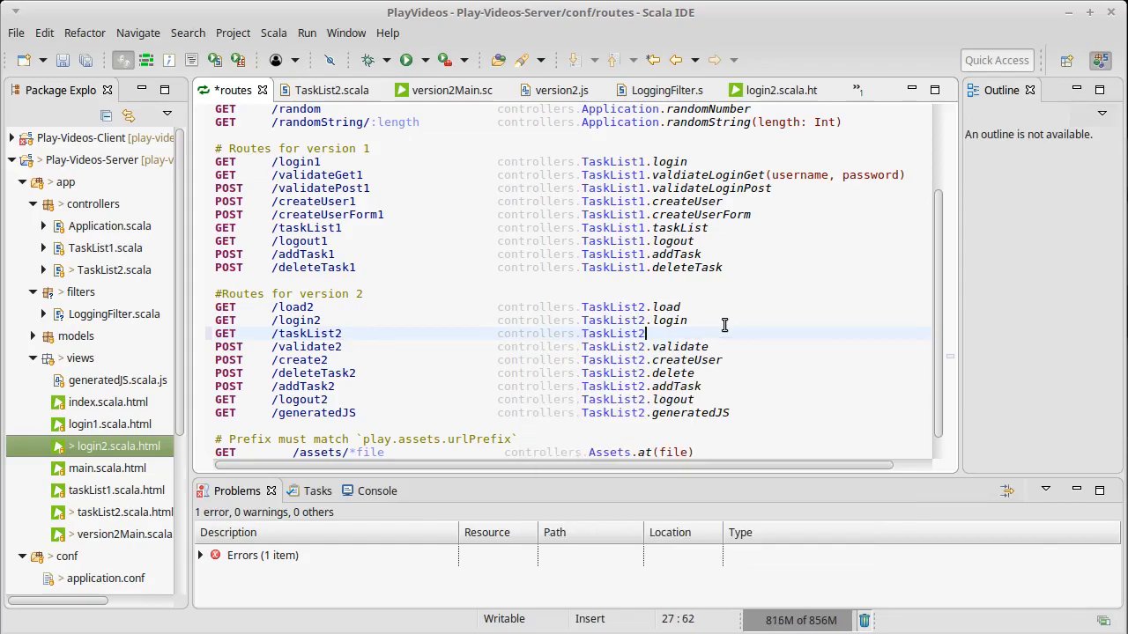
pyautogui.write('.taskList')
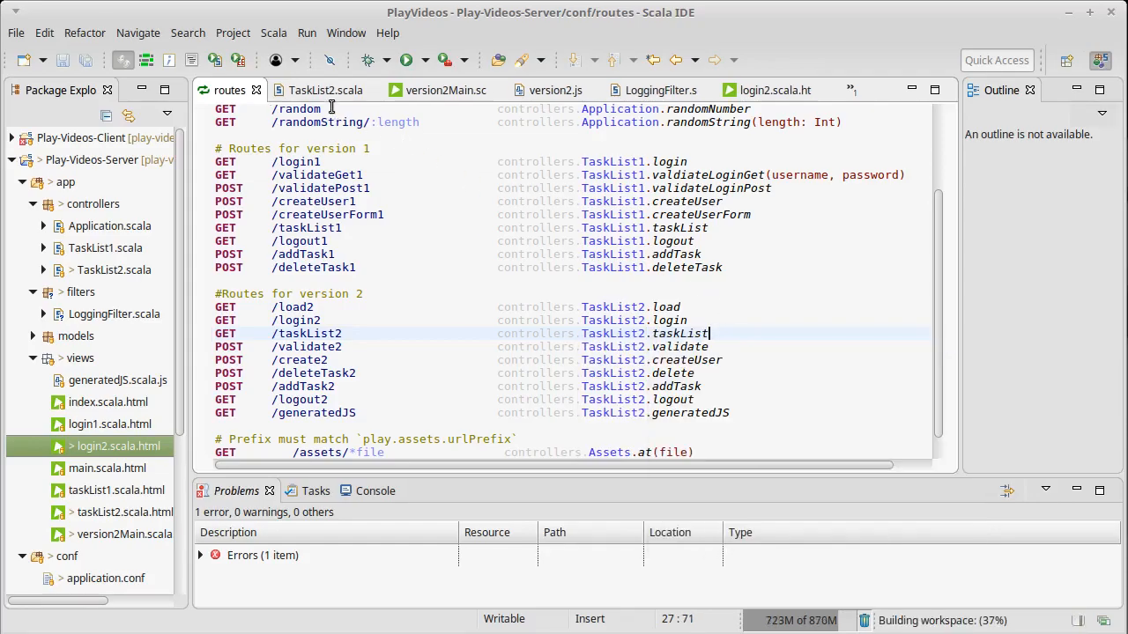
pyautogui.moveTo(321, 90)
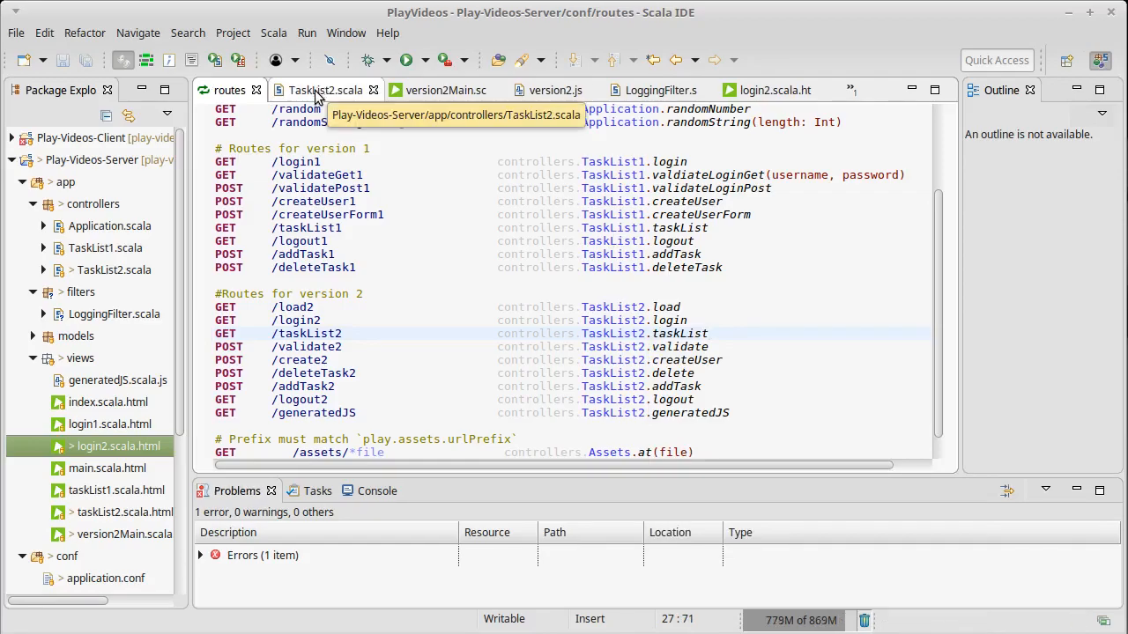
# In TaskList2.scala, replace "/login2" in load with routes.TaskList2.taskList().
pyautogui.click(324, 90)
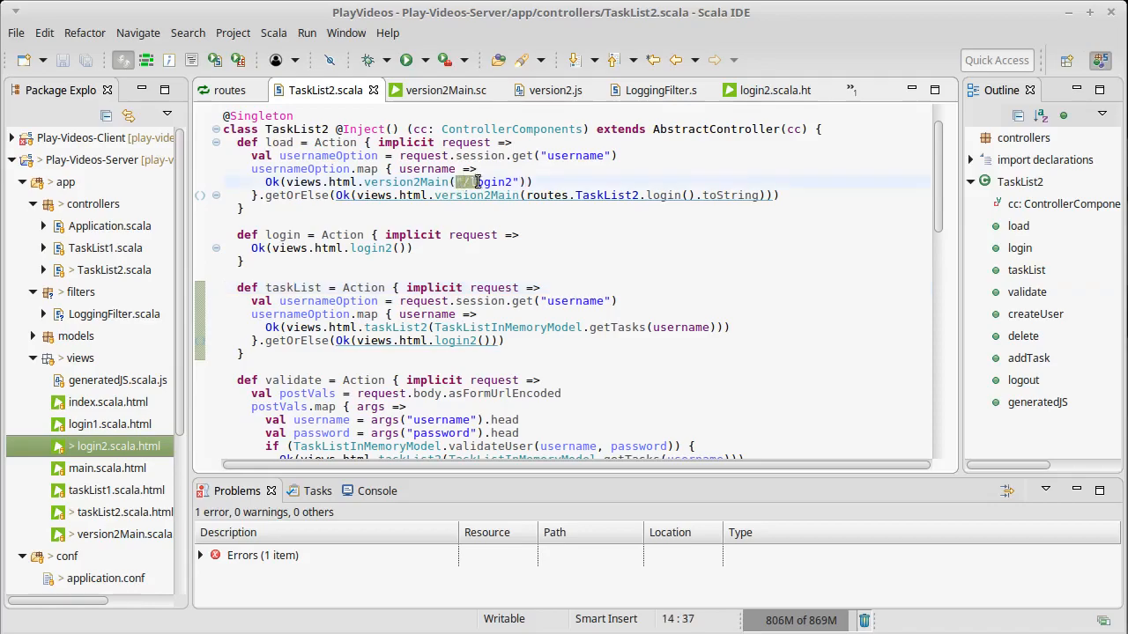
pyautogui.write('routes.')
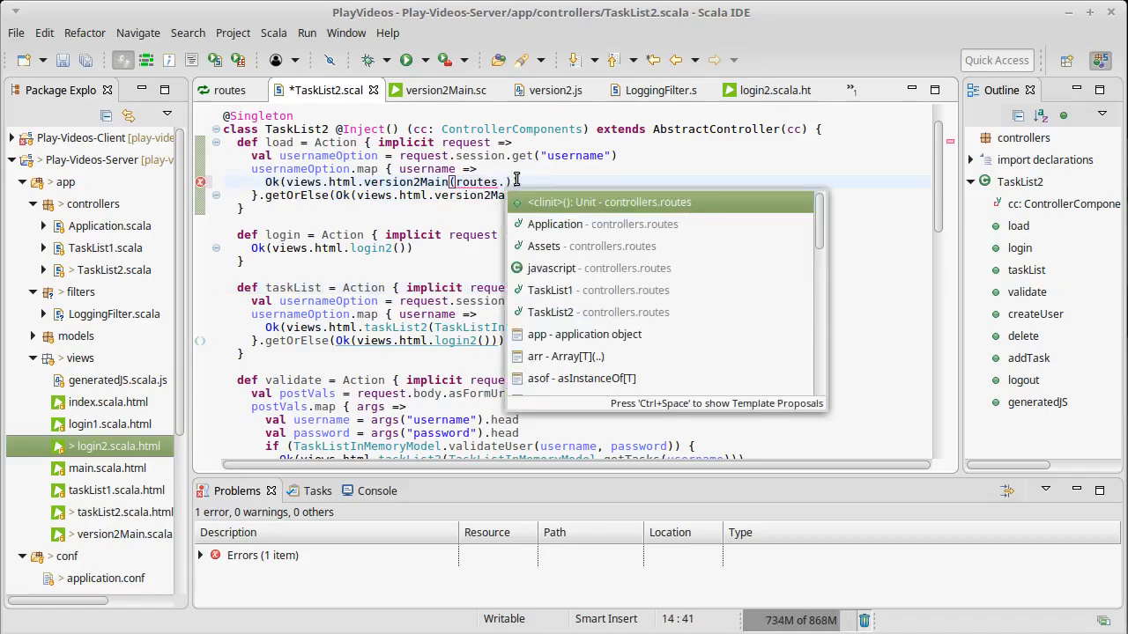
pyautogui.click(552, 312)
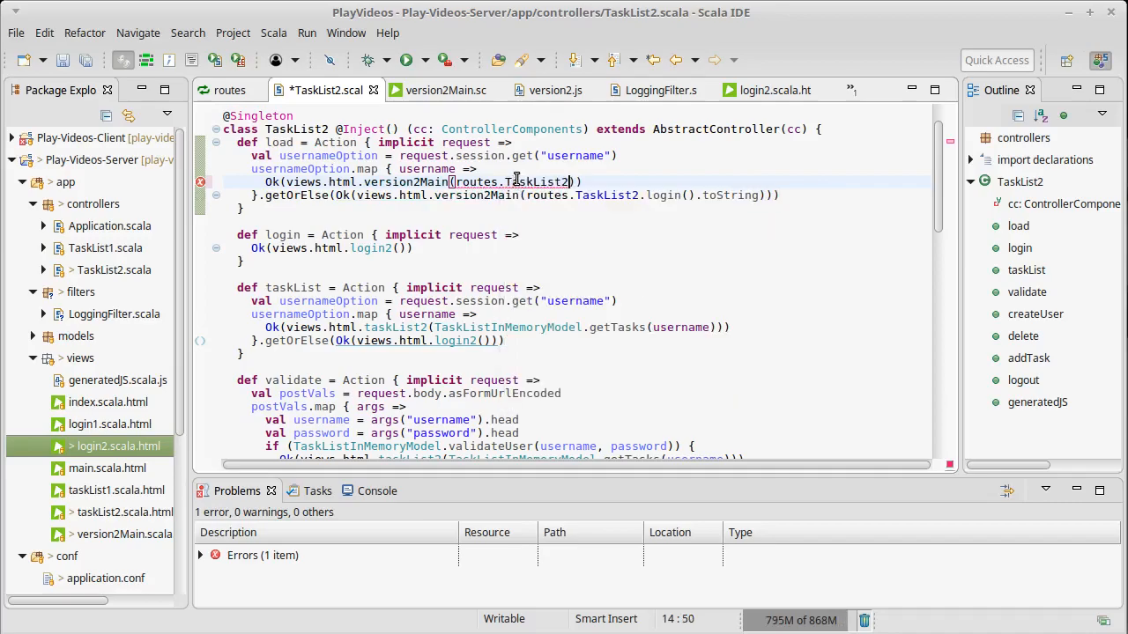
pyautogui.write('.ta')
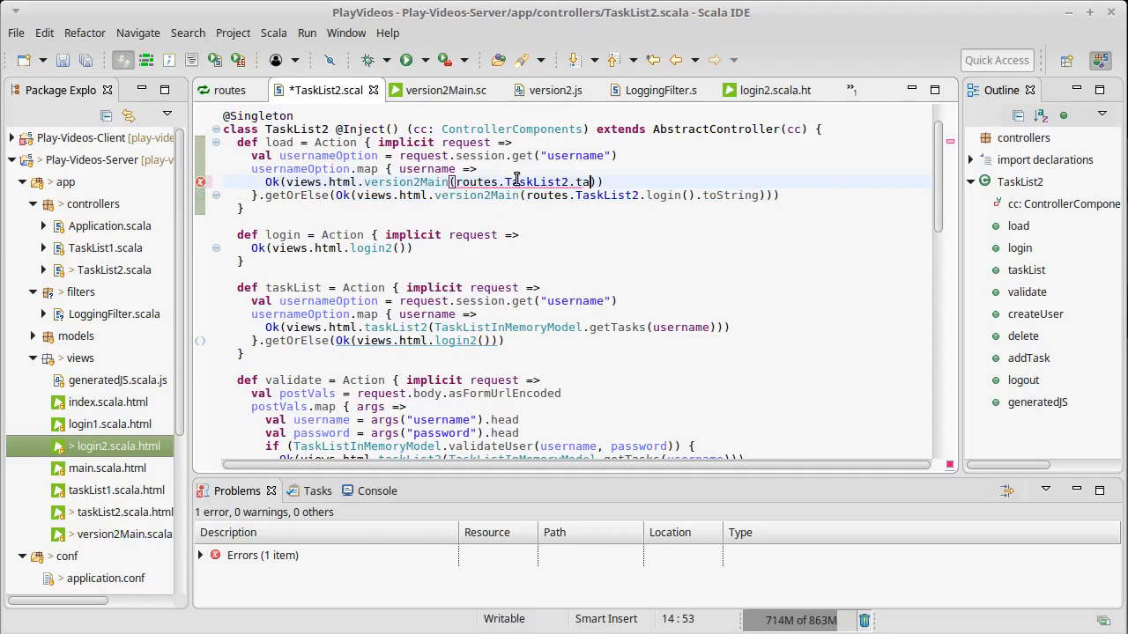
pyautogui.write('skL')
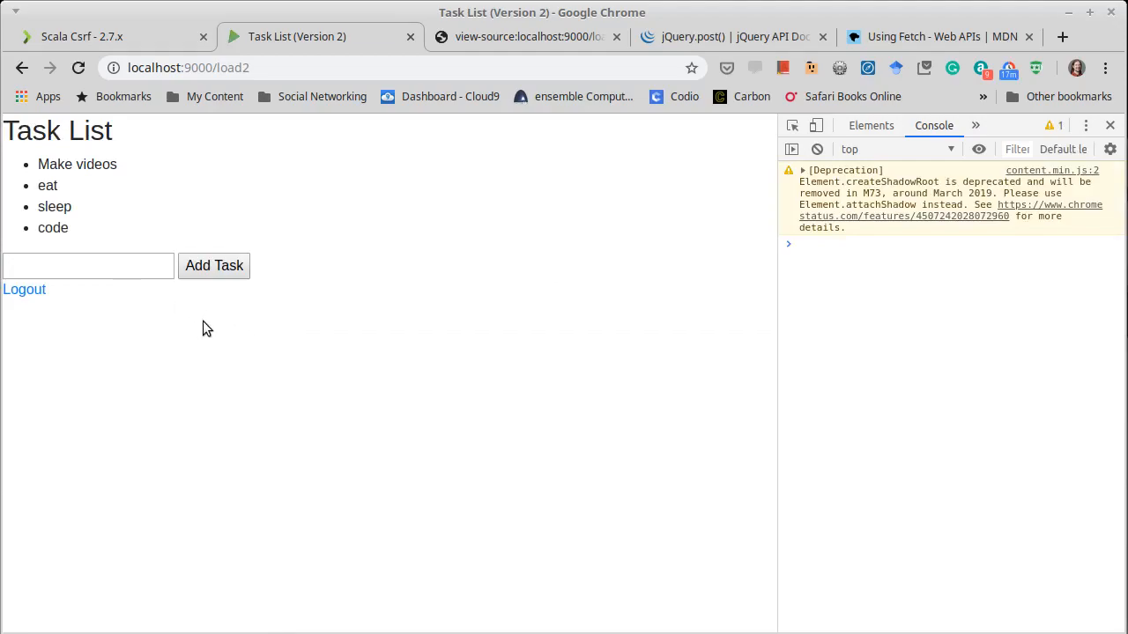
pyautogui.moveTo(81, 216)
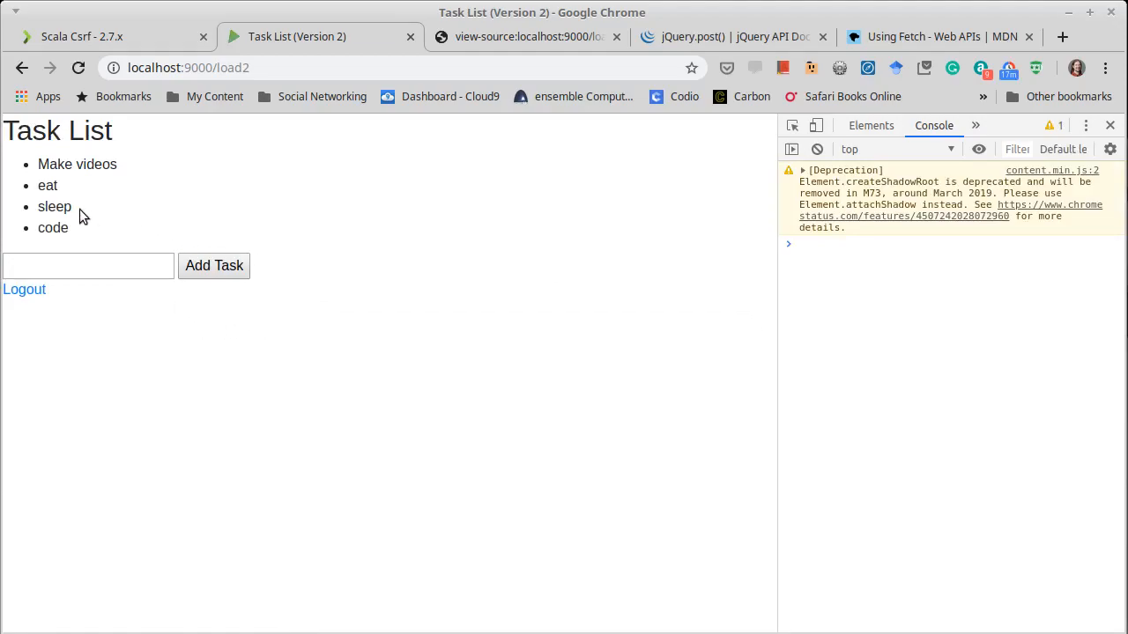
# Reload /load2, log in as Mark, then reload again to check the session.
pyautogui.click(25, 289)
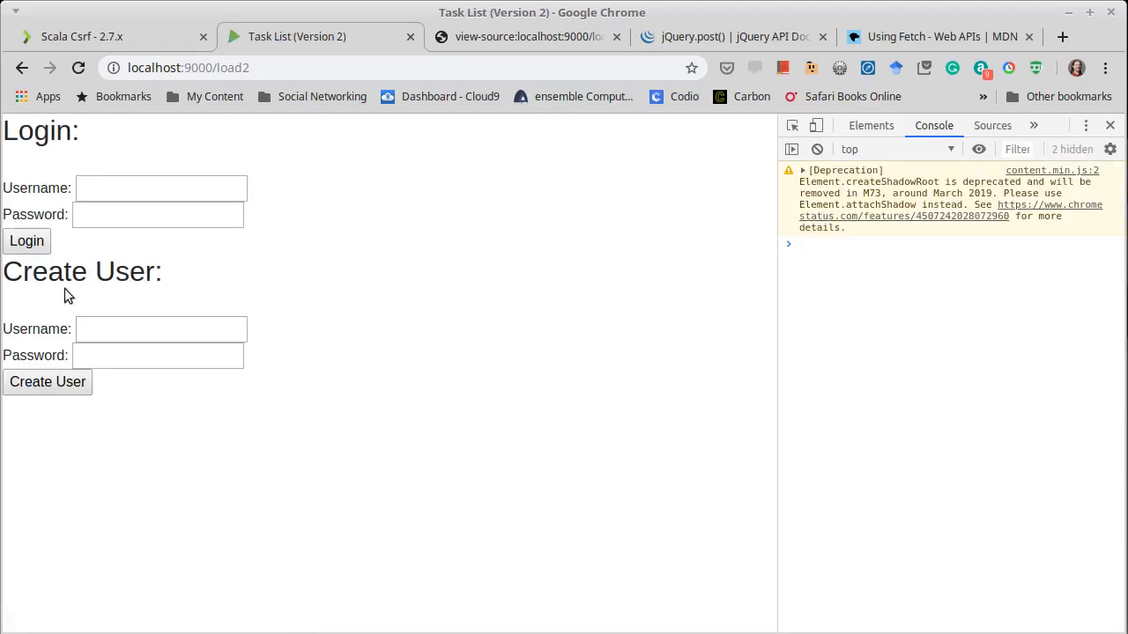
pyautogui.write('Mark')
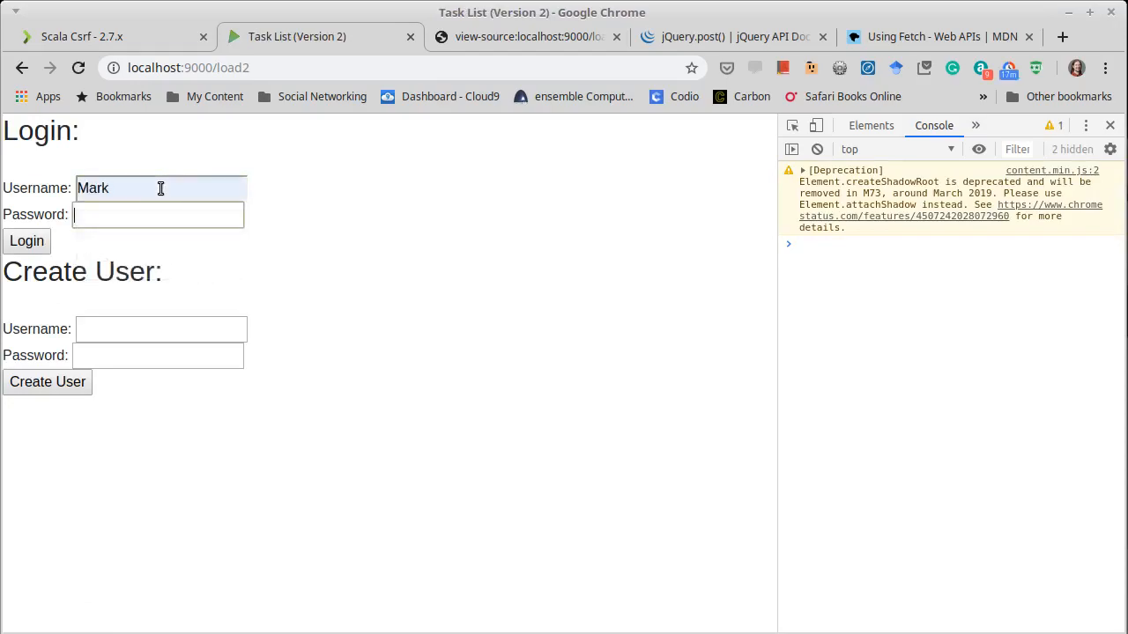
pyautogui.click(27, 241)
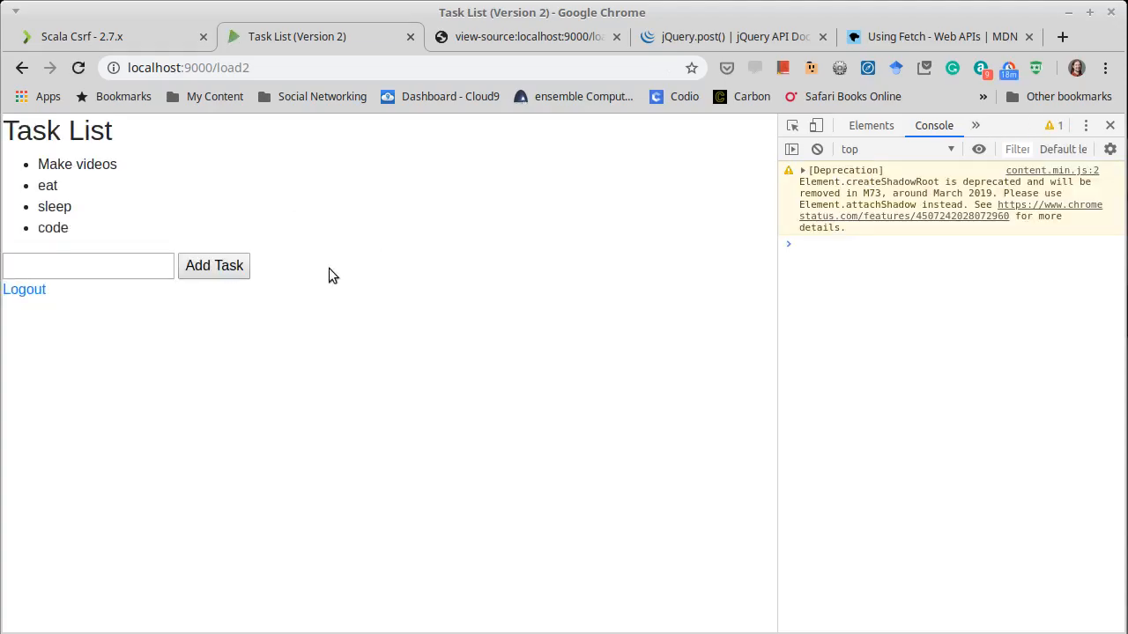
pyautogui.click(25, 289)
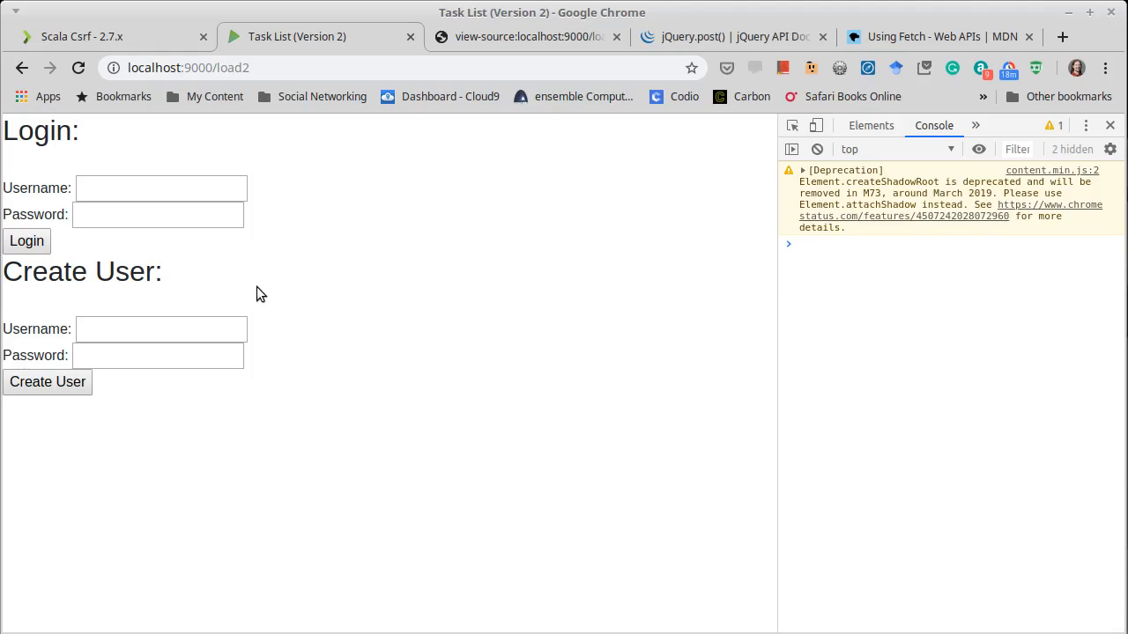
pyautogui.moveTo(251, 282)
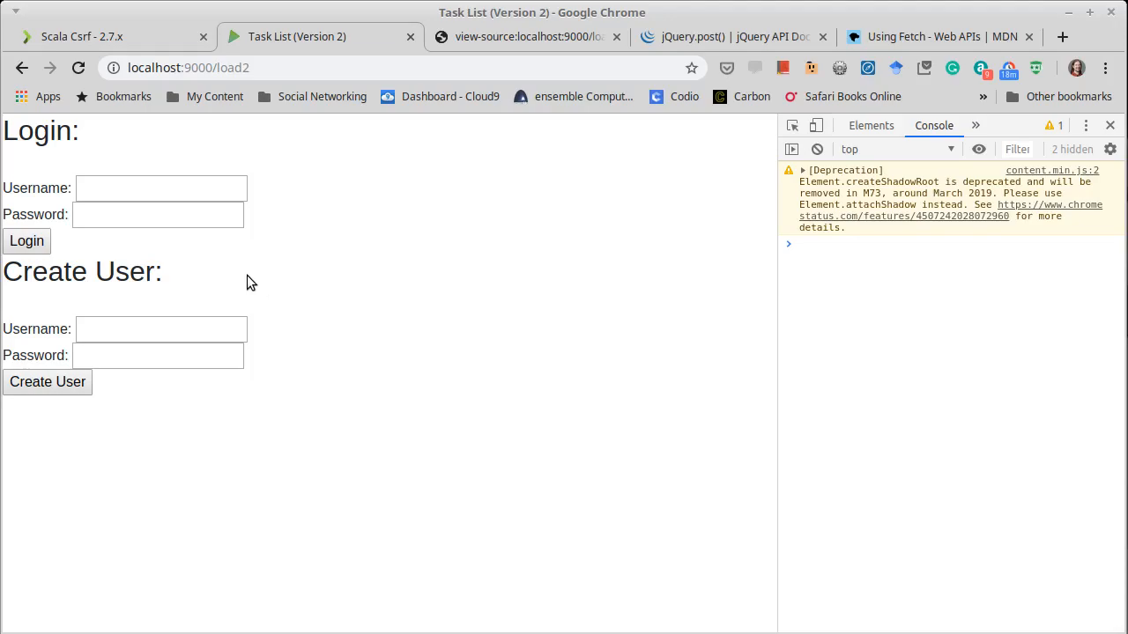
pyautogui.moveTo(301, 365)
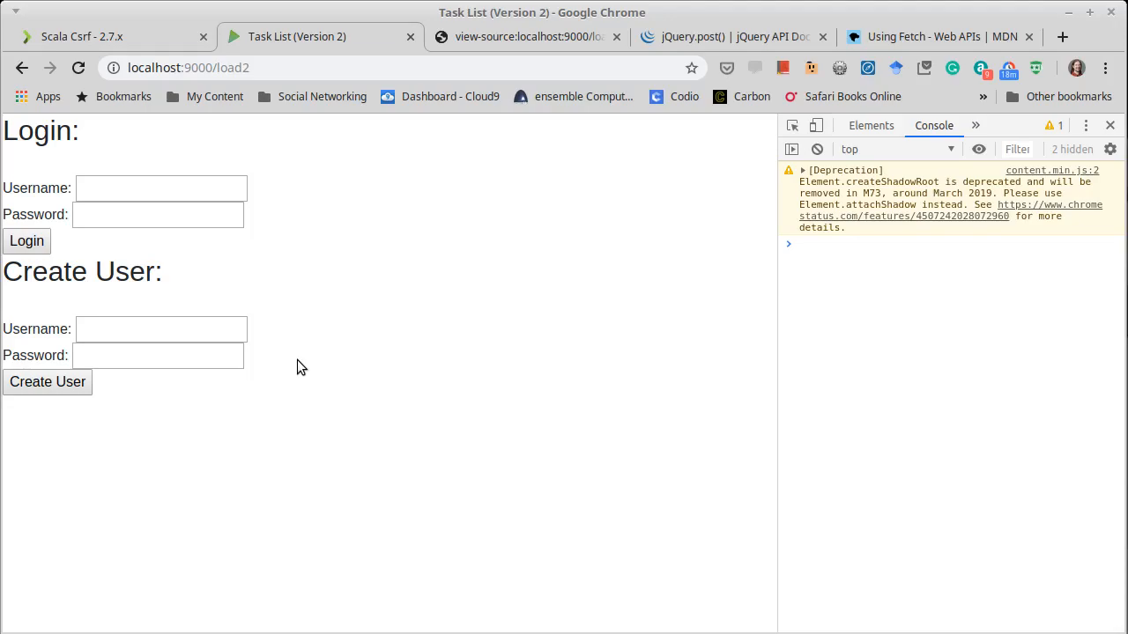
pyautogui.moveTo(288, 363)
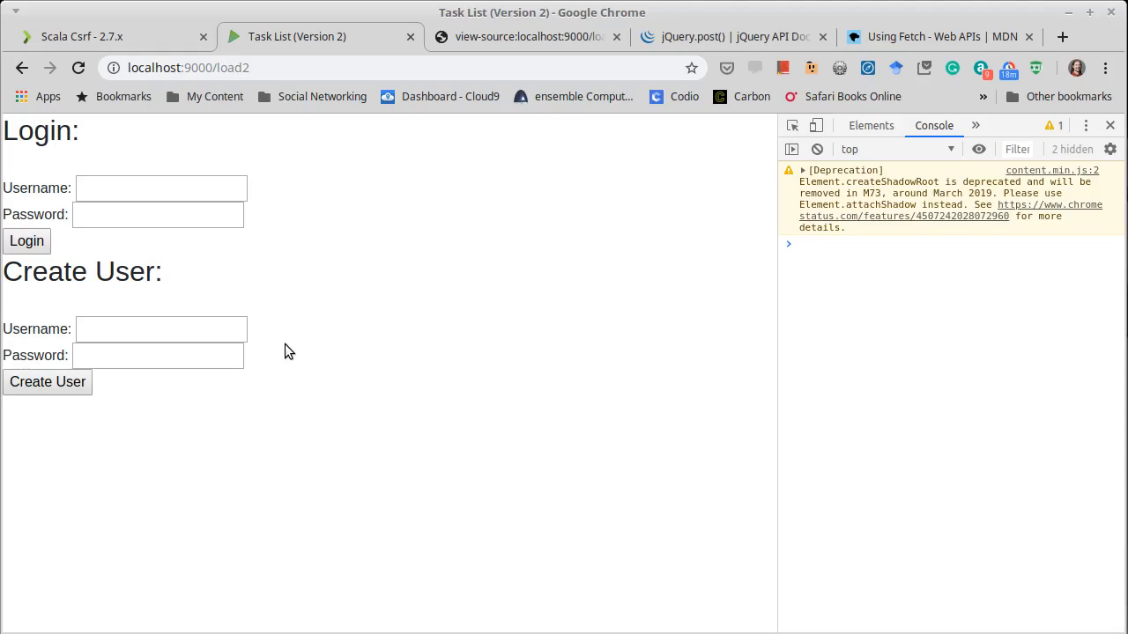
pyautogui.moveTo(274, 427)
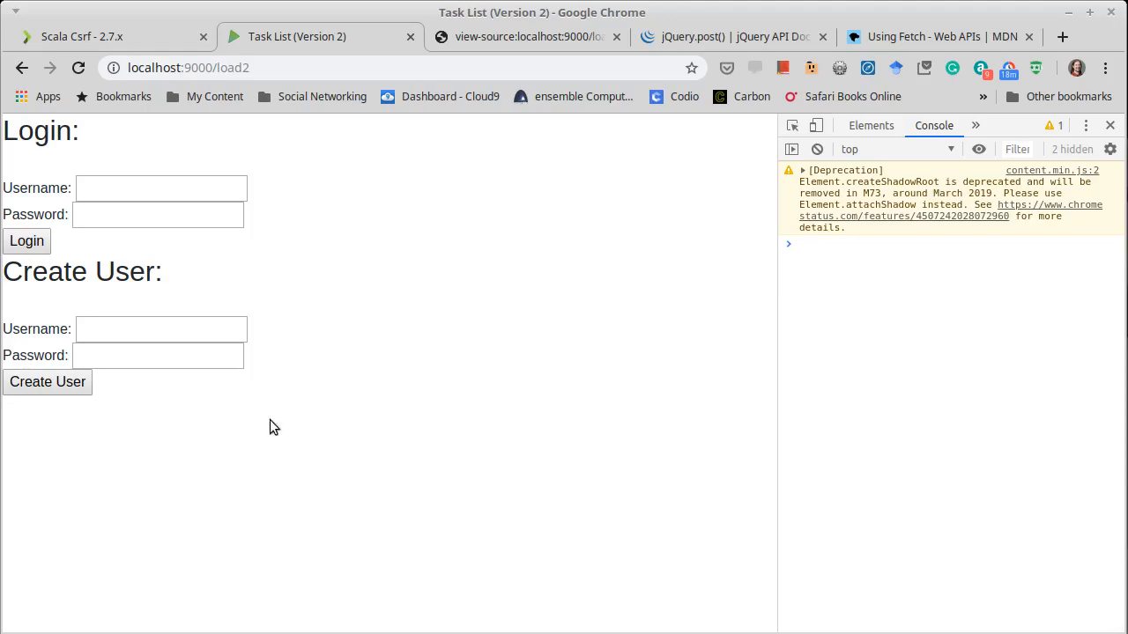